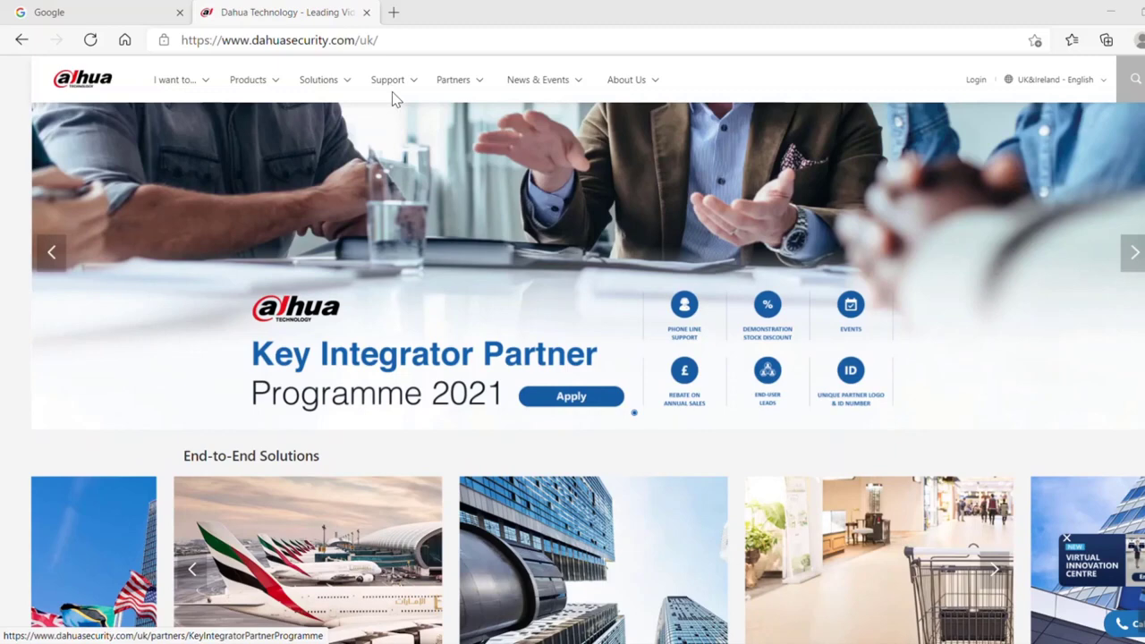
{"action": "mouse_move", "coordinate": [373, 175]}
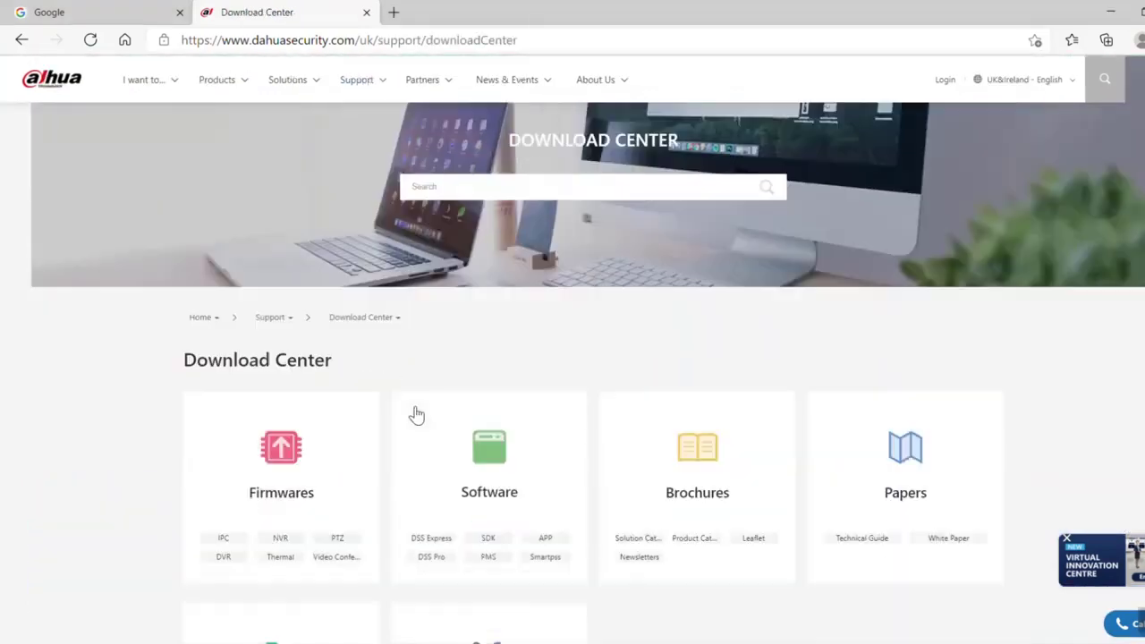
Download the Windows ToolBox installer zip from the Maintenance Tools page
{"action": "scroll", "scroll_direction": "down", "scroll_amount": 3}
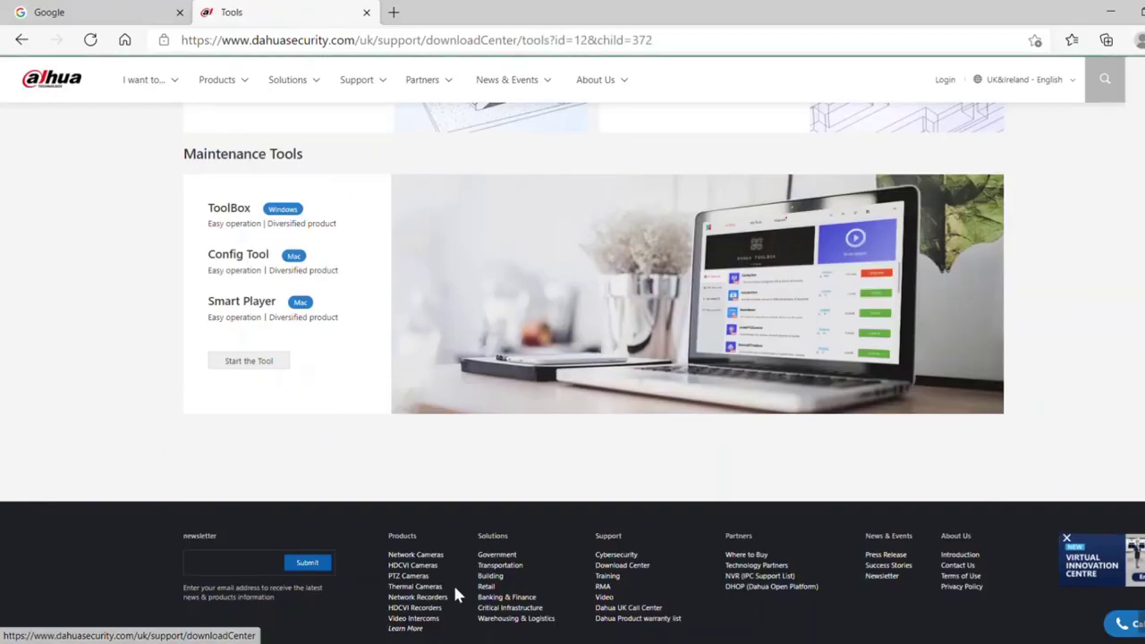
{"action": "mouse_move", "coordinate": [249, 361]}
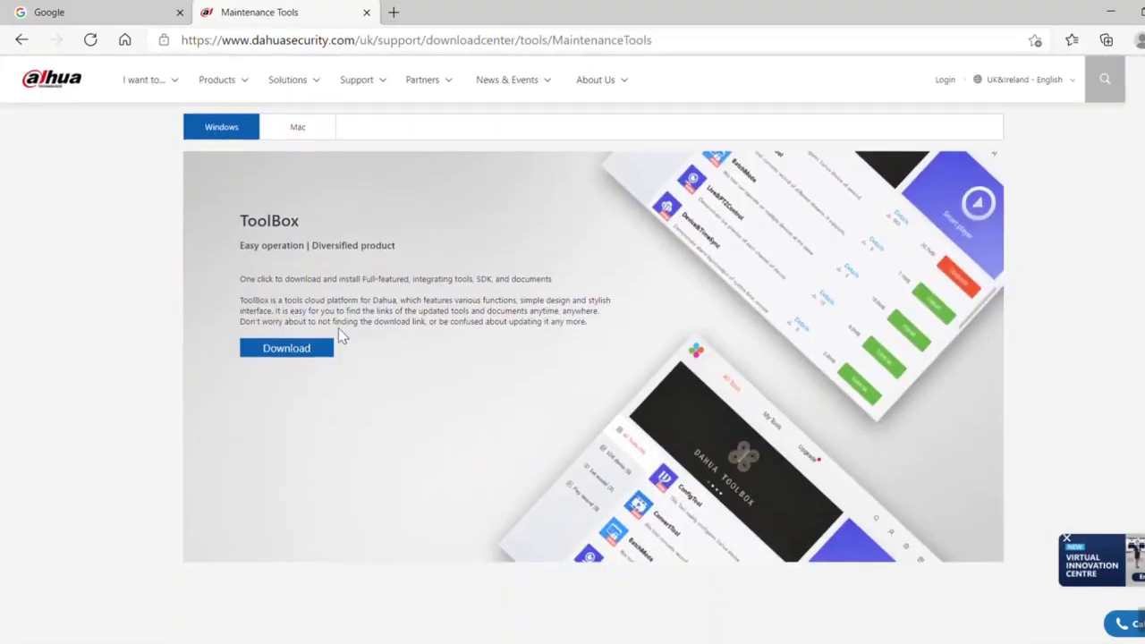
{"action": "mouse_move", "coordinate": [286, 348]}
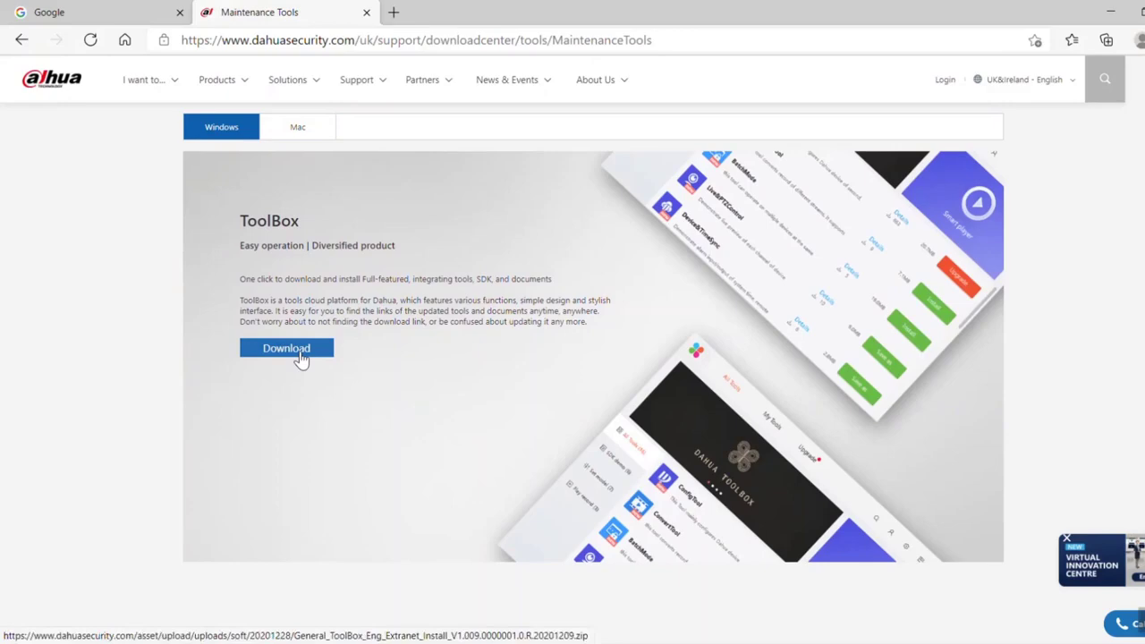
{"action": "left_click", "coordinate": [287, 348]}
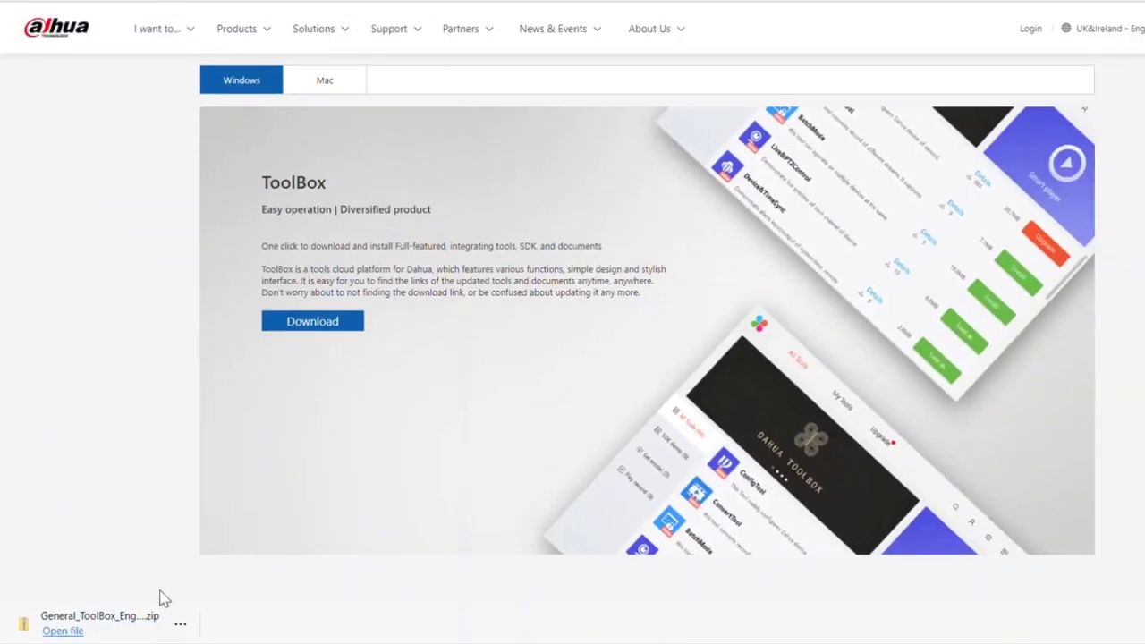
{"action": "mouse_move", "coordinate": [63, 631]}
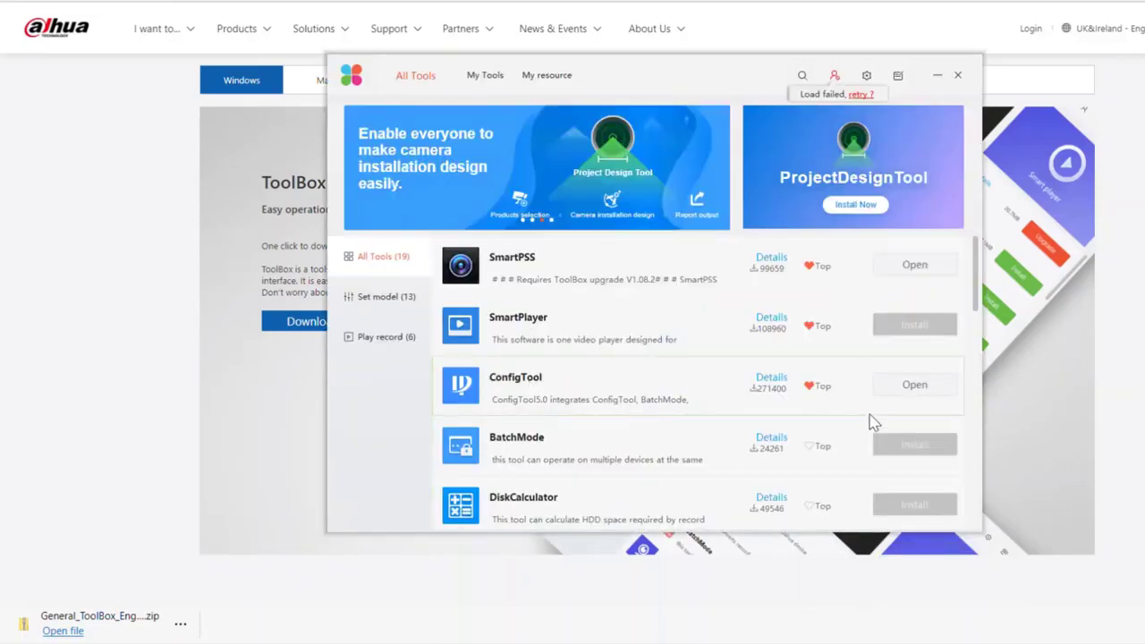
Launch ConfigTool from the ToolBox All Tools list
{"action": "left_click", "coordinate": [915, 385]}
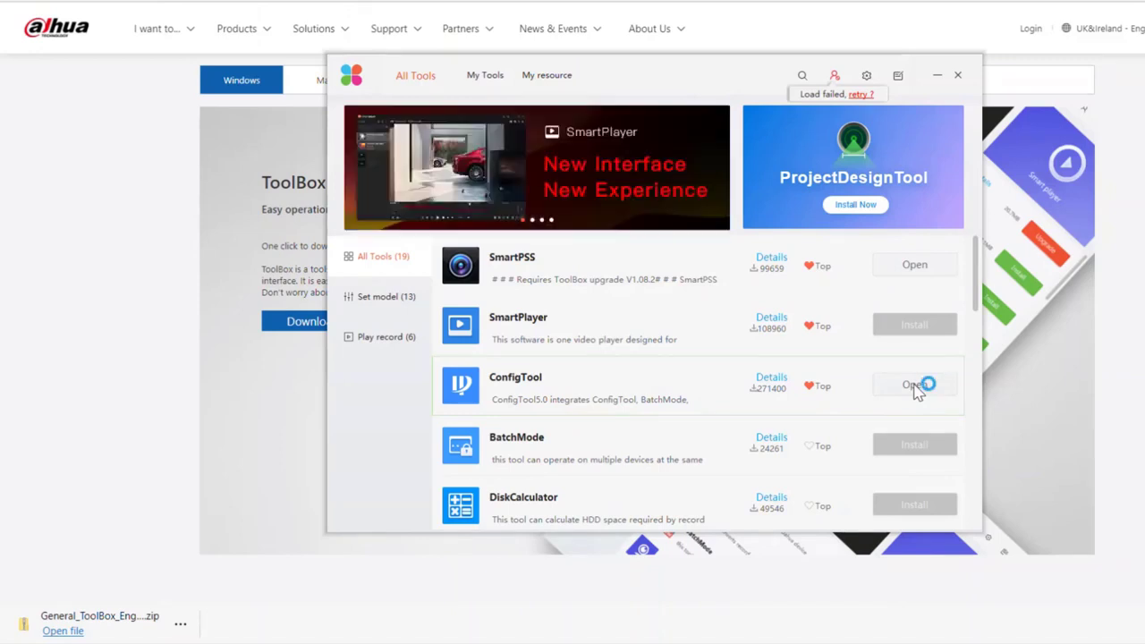
{"action": "left_click", "coordinate": [914, 385]}
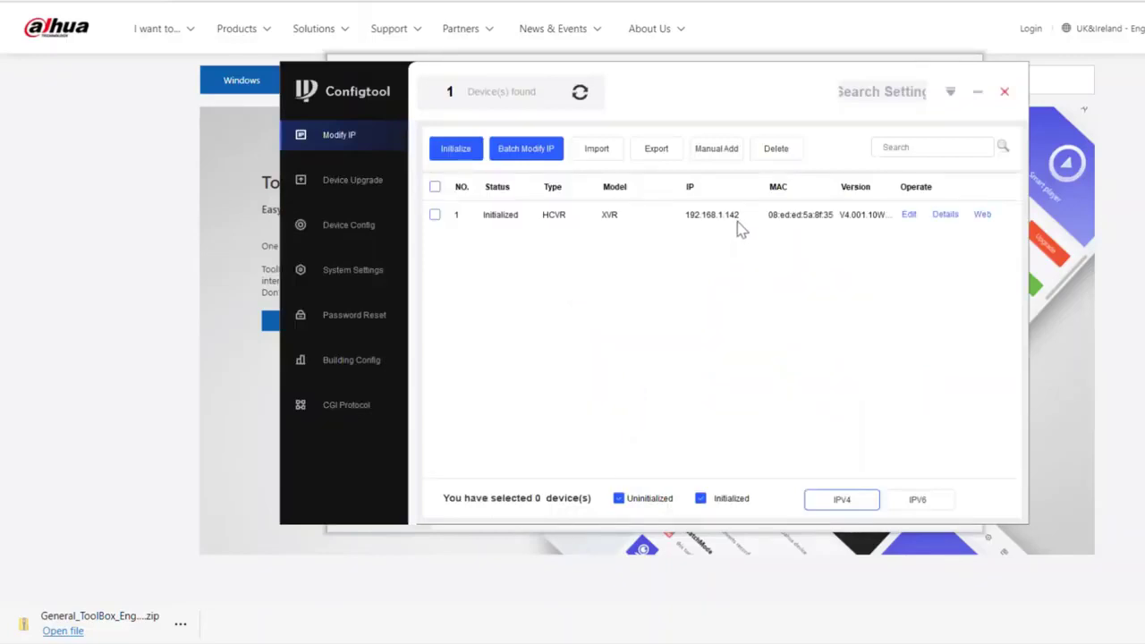
{"action": "mouse_move", "coordinate": [734, 228]}
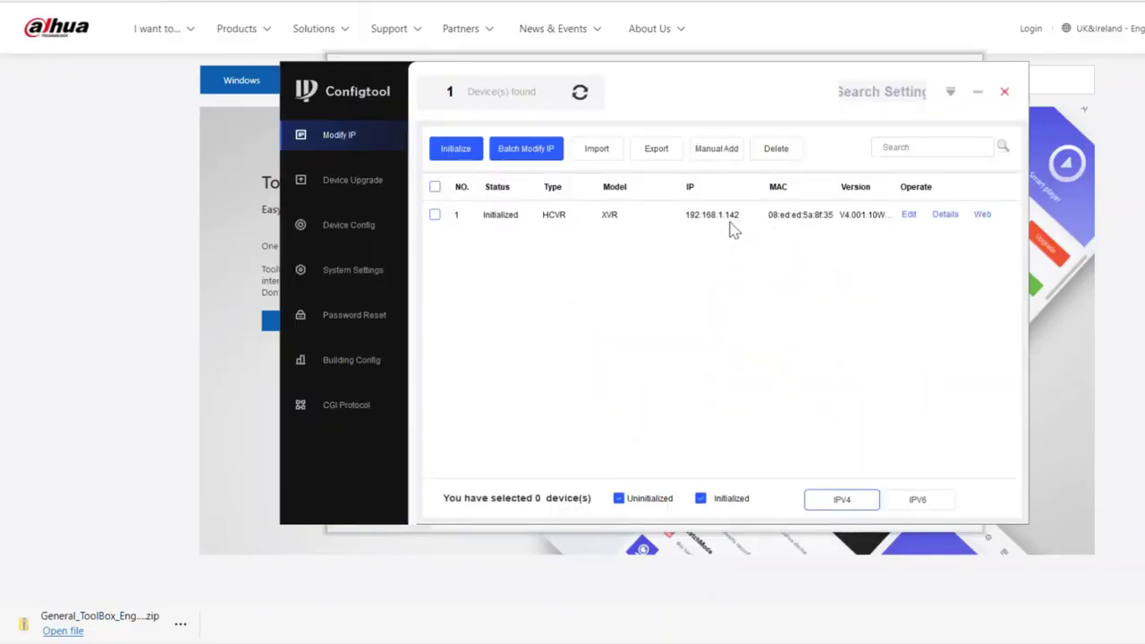
{"action": "mouse_move", "coordinate": [552, 256]}
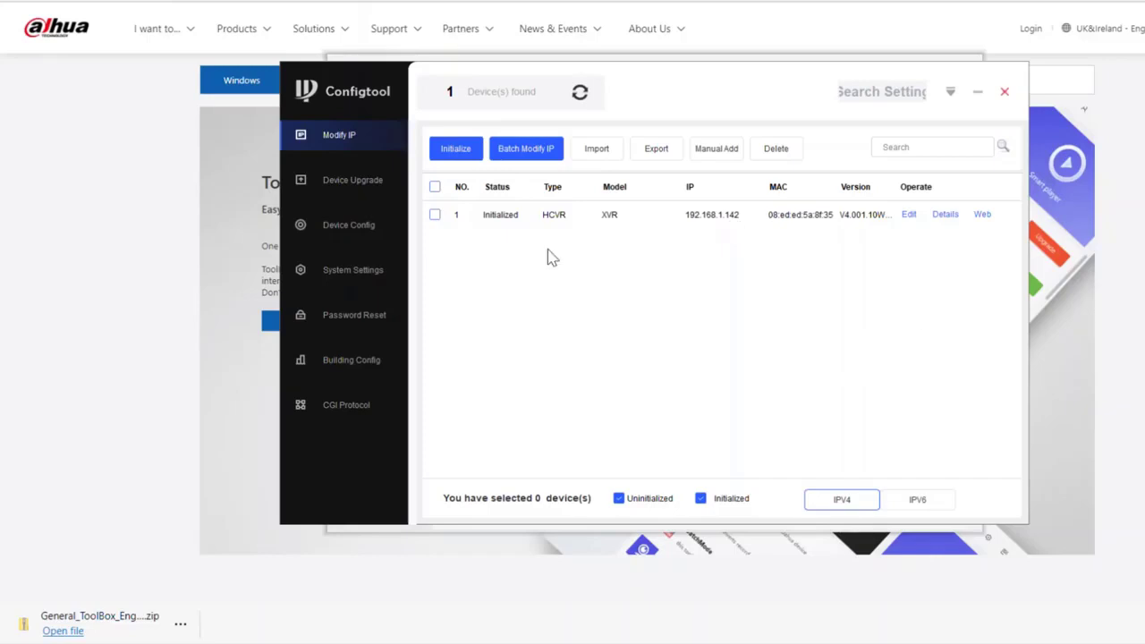
{"action": "mouse_move", "coordinate": [434, 222]}
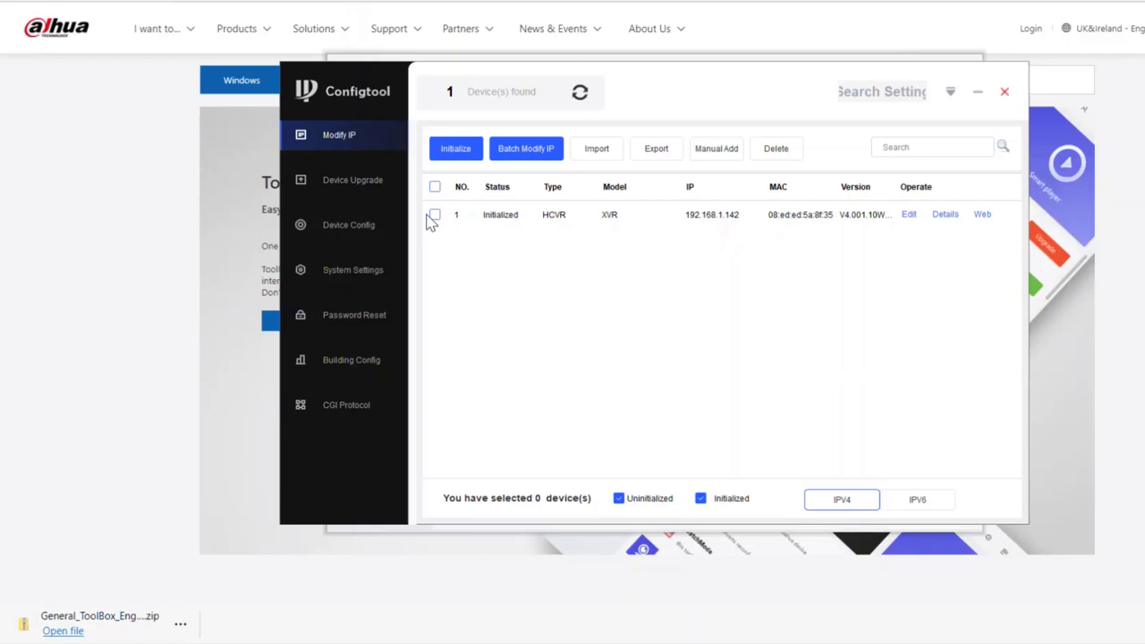
Bring up the Run box with Win+R to start a command prompt
{"action": "key", "text": "Win+r"}
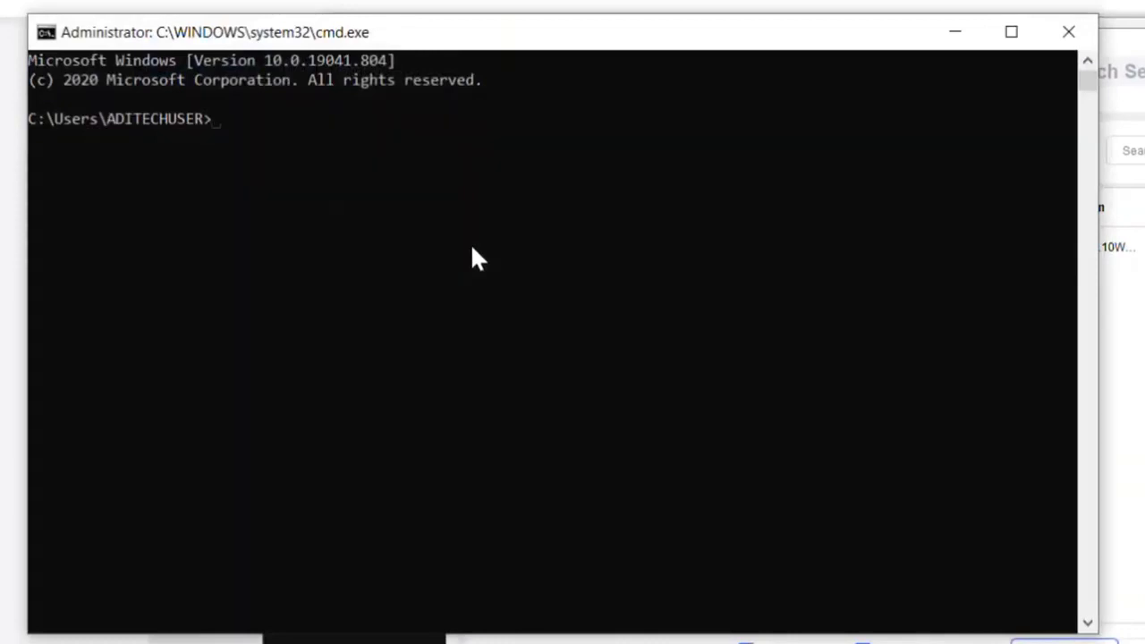
Run ipconfig to report the computer's network configuration
{"action": "type", "text": "ip"}
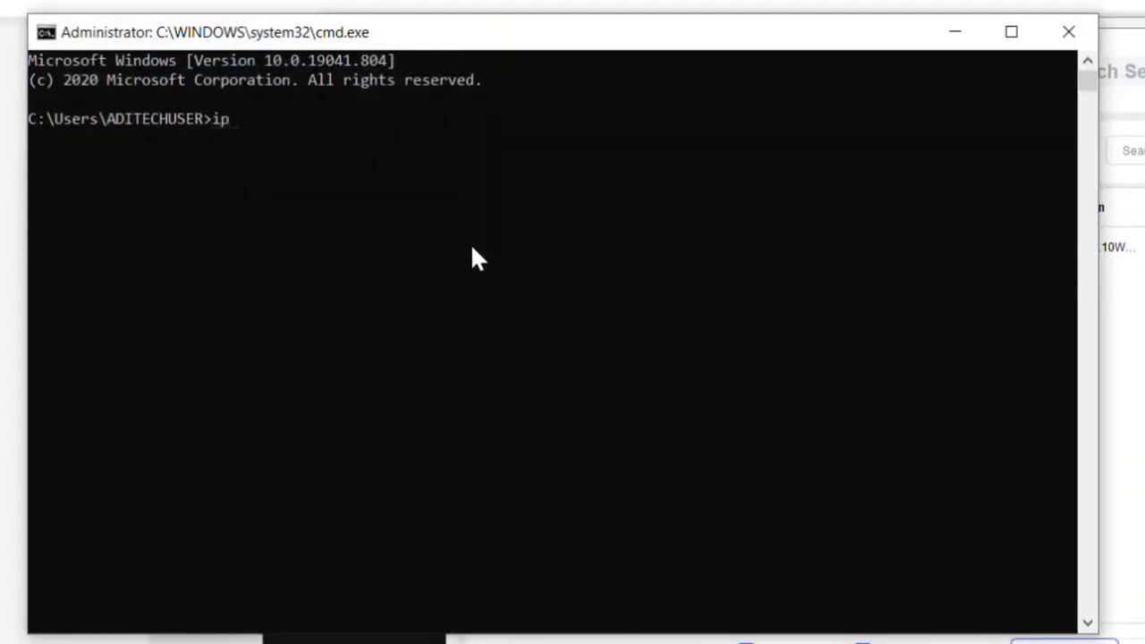
{"action": "type", "text": "config"}
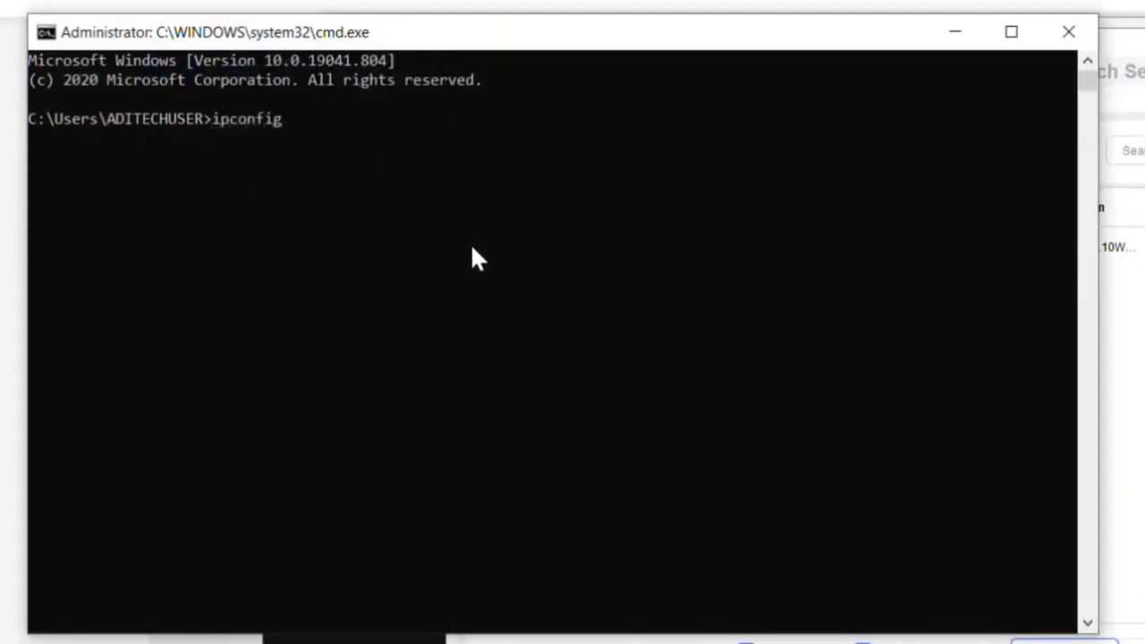
{"action": "key", "text": "Return"}
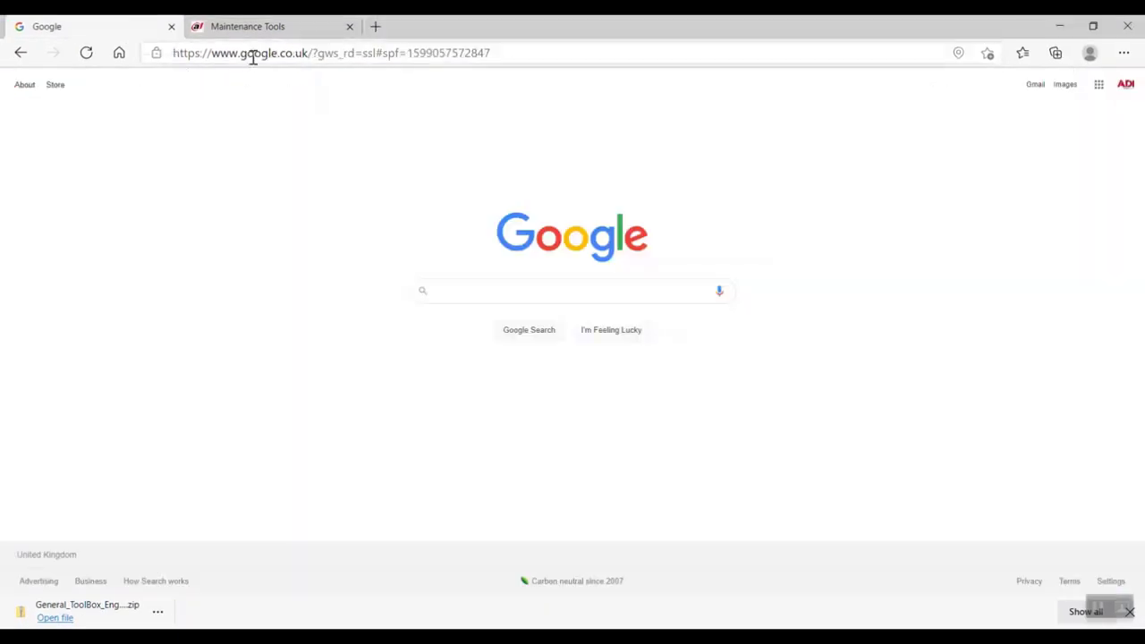
Browse to the hub manager and request the My network IPv4 configuration under Advanced settings
{"action": "type", "text": "192.168.1.50"}
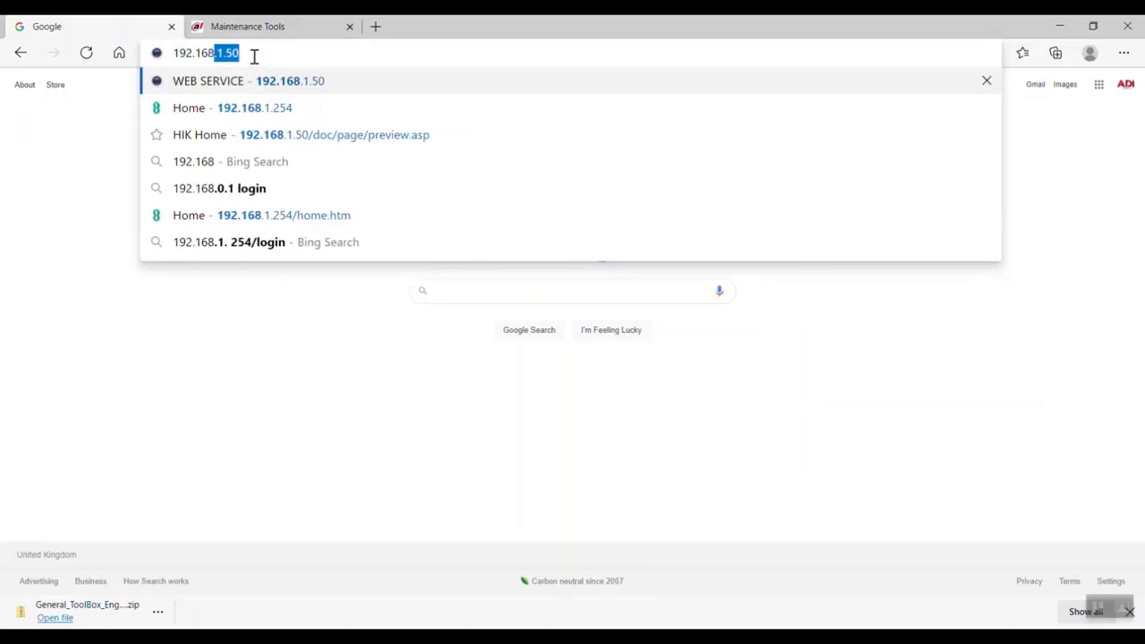
{"action": "mouse_move", "coordinate": [255, 121]}
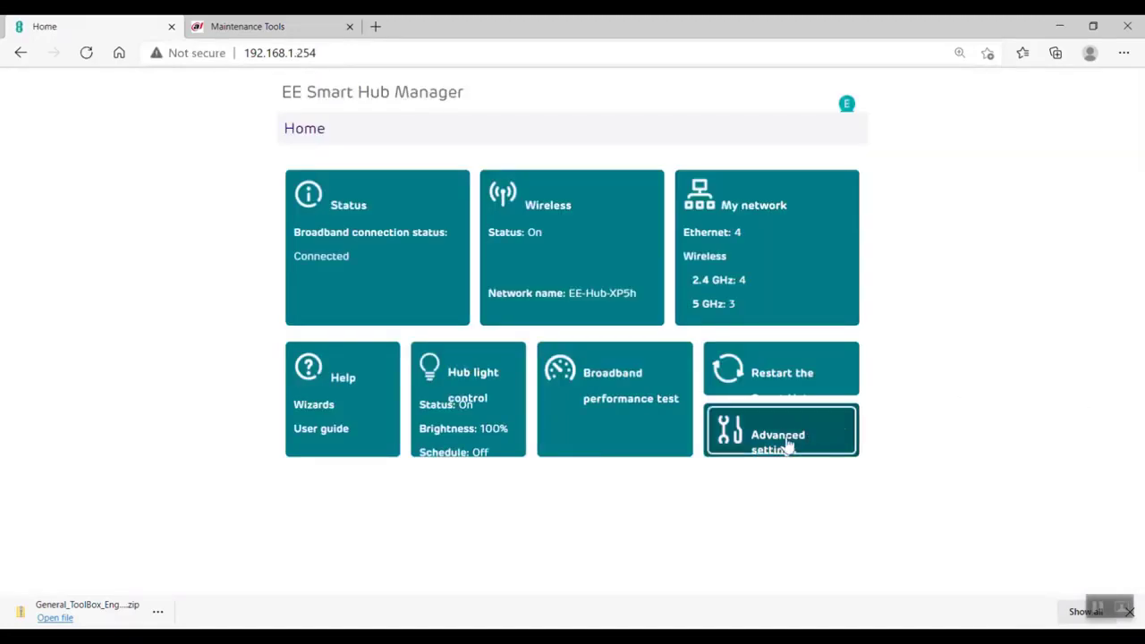
{"action": "left_click", "coordinate": [781, 441]}
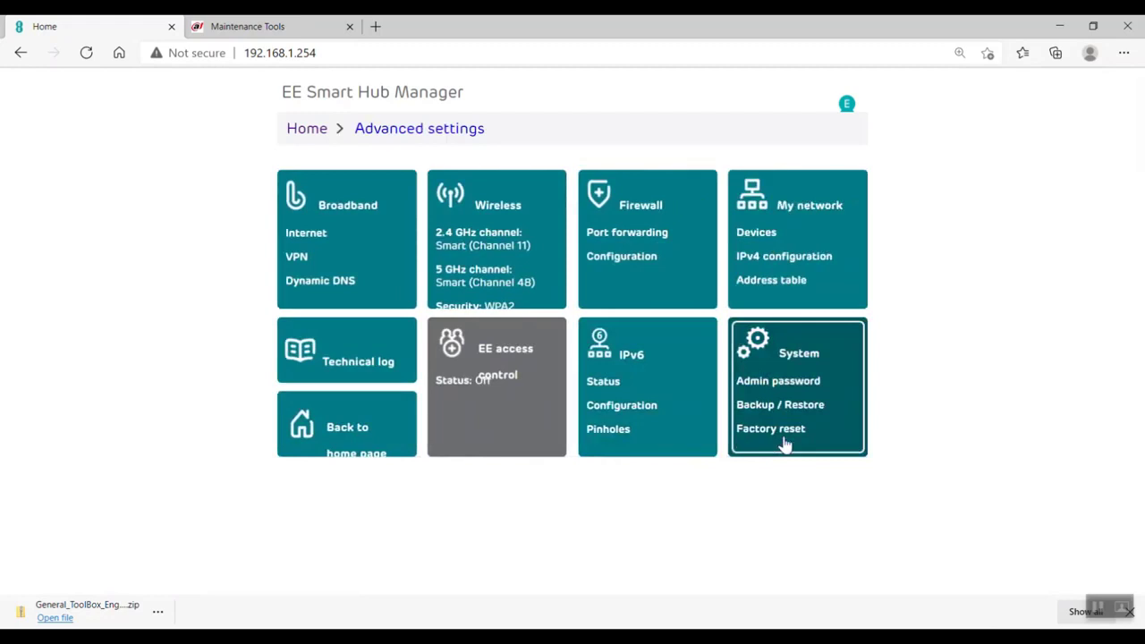
{"action": "mouse_move", "coordinate": [787, 264]}
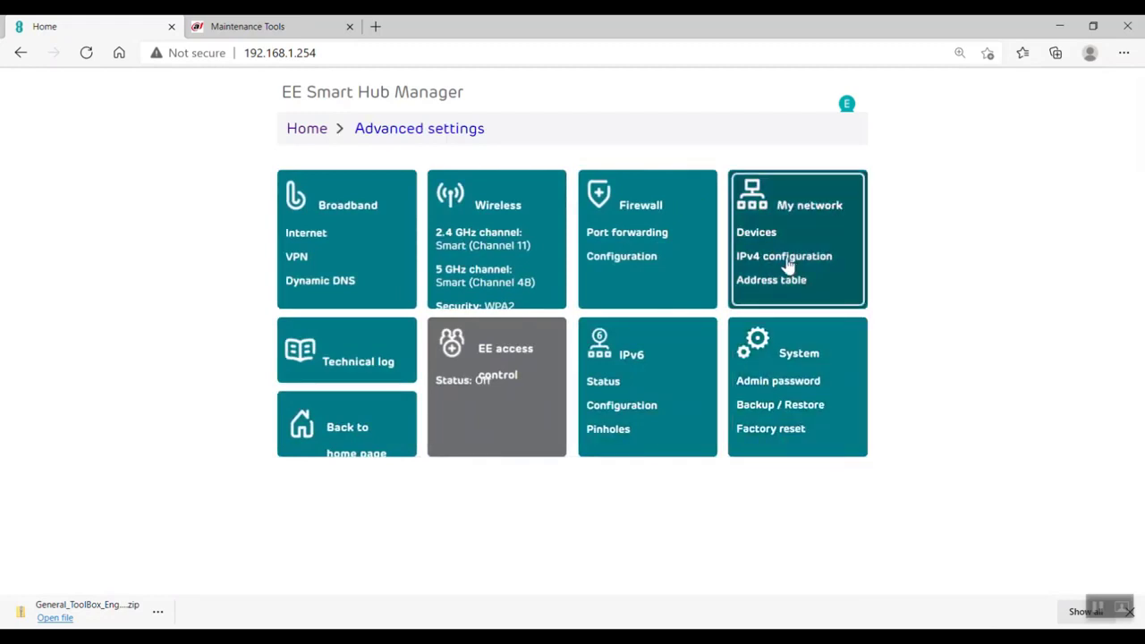
{"action": "left_click", "coordinate": [784, 256]}
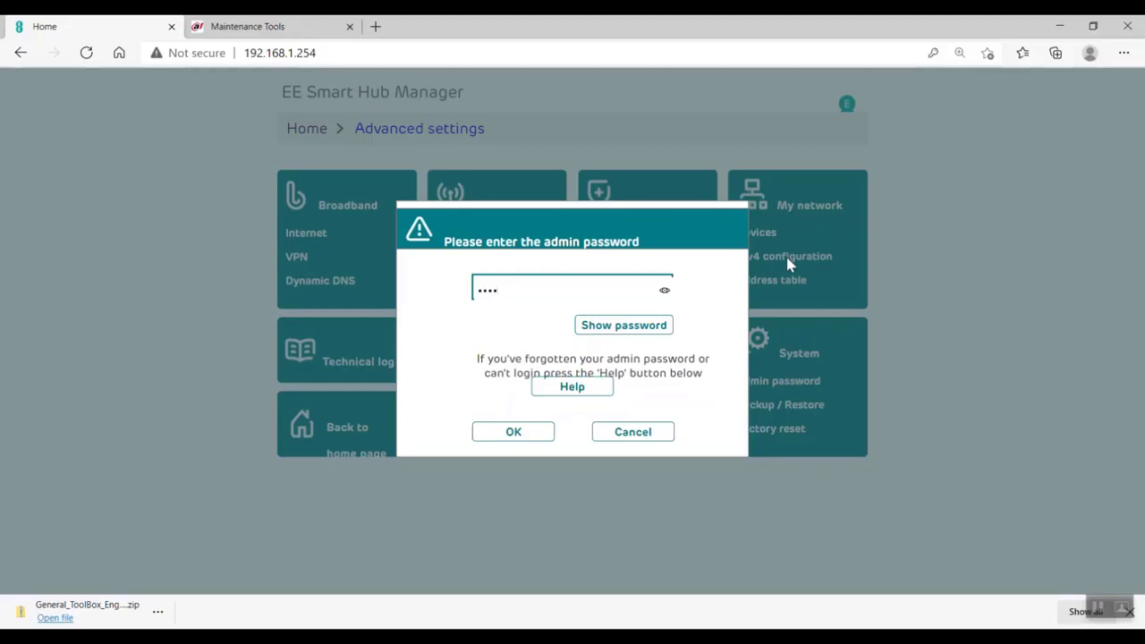
Submit the hub's admin password to reach the My network page
{"action": "type", "text": "*"}
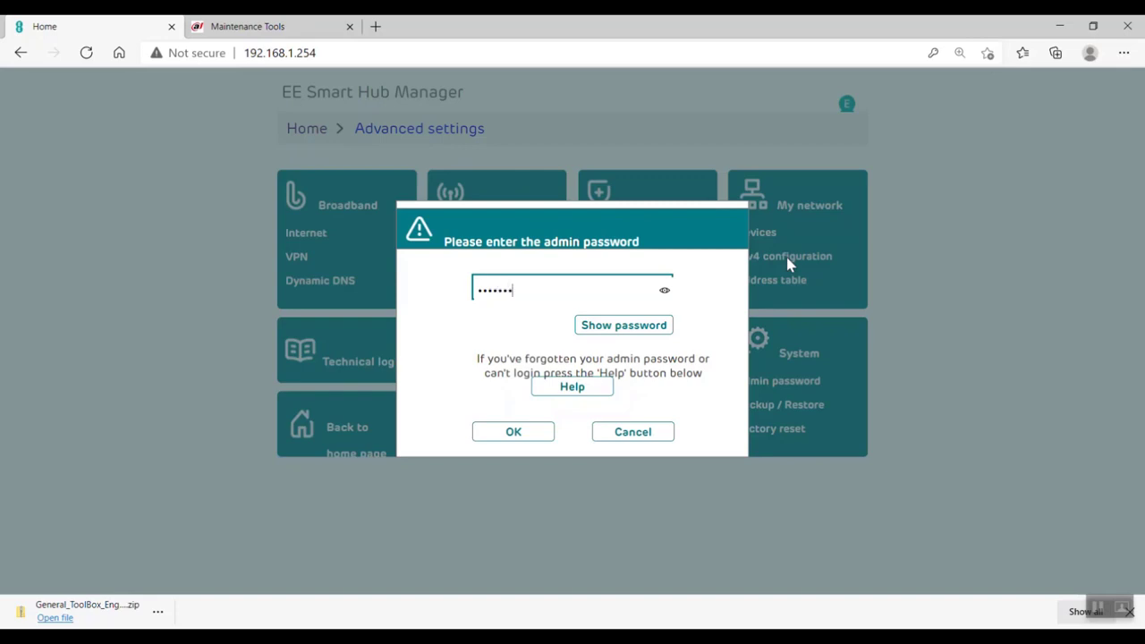
{"action": "mouse_move", "coordinate": [512, 431]}
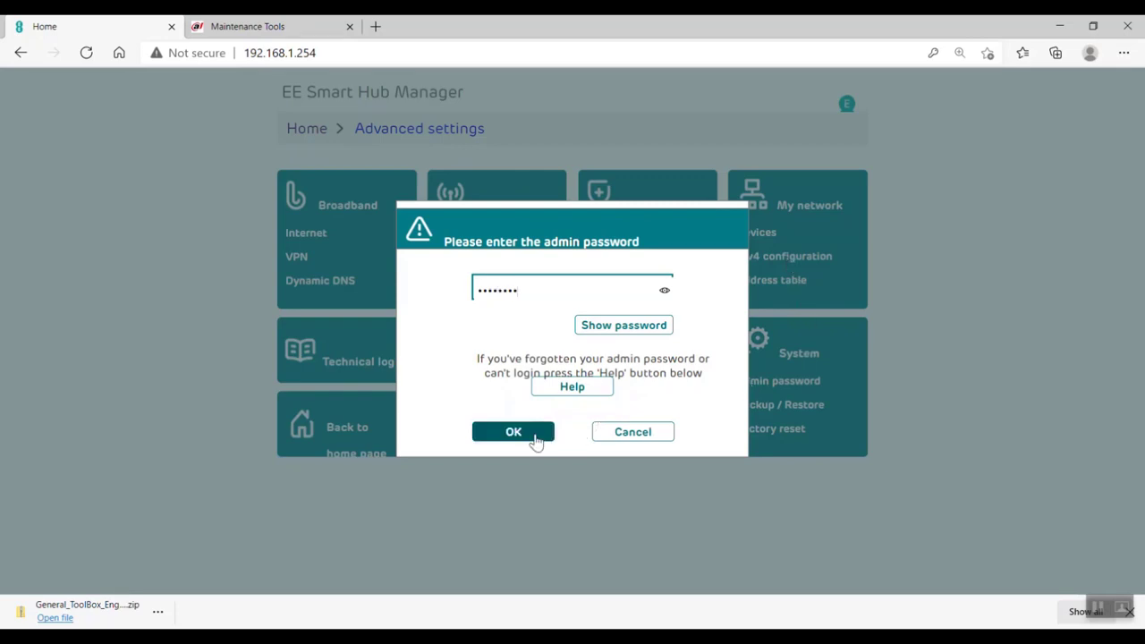
{"action": "left_click", "coordinate": [513, 432]}
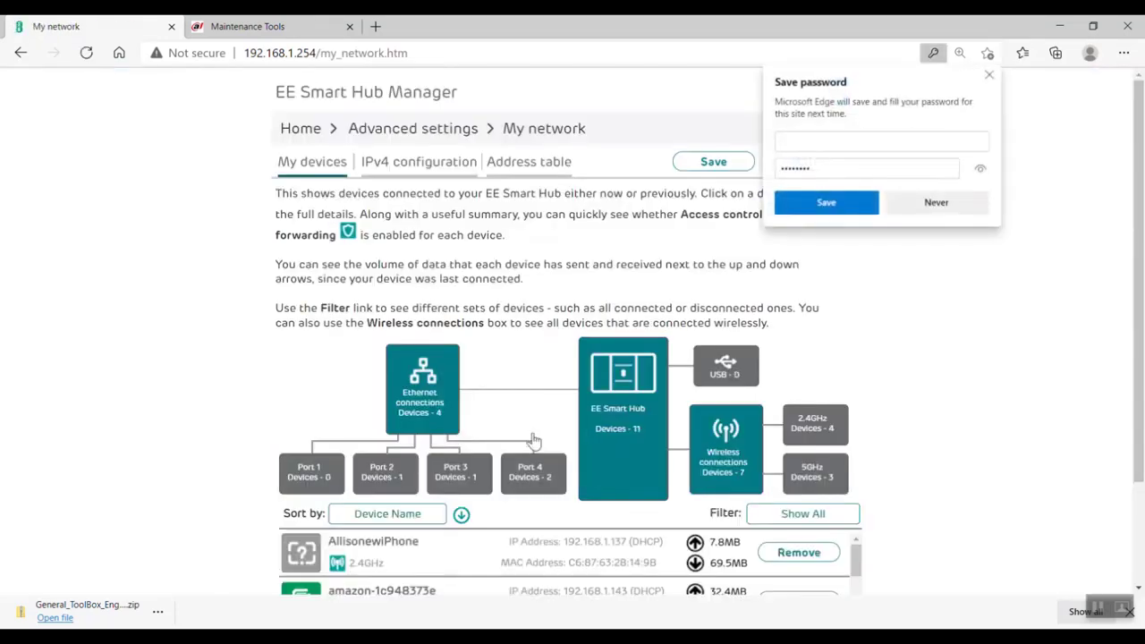
{"action": "mouse_move", "coordinate": [936, 201]}
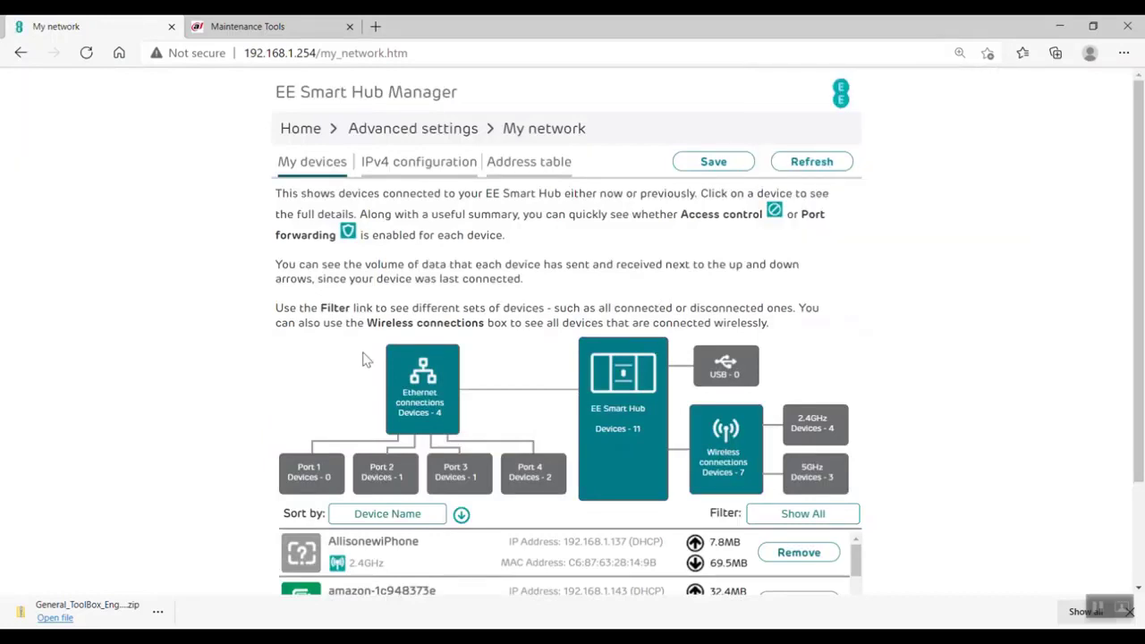
Check Ports 1-4 device lists and find the XVR on Port 4 at 192.168.1.142
{"action": "scroll", "scroll_direction": "down", "scroll_amount": 3}
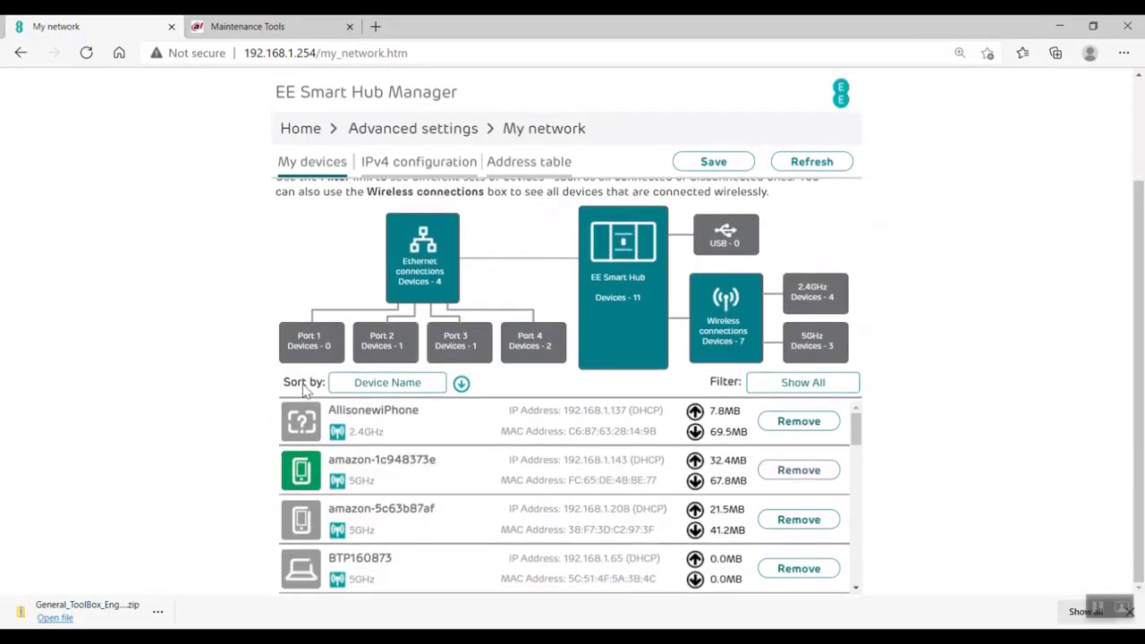
{"action": "left_click", "coordinate": [310, 341]}
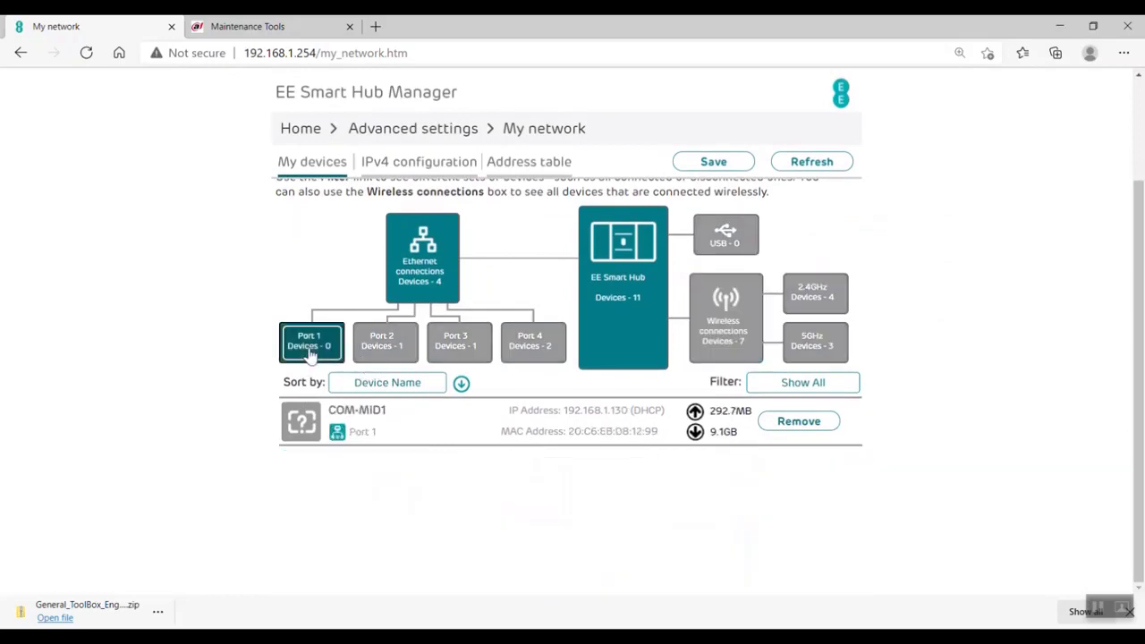
{"action": "left_click", "coordinate": [383, 341]}
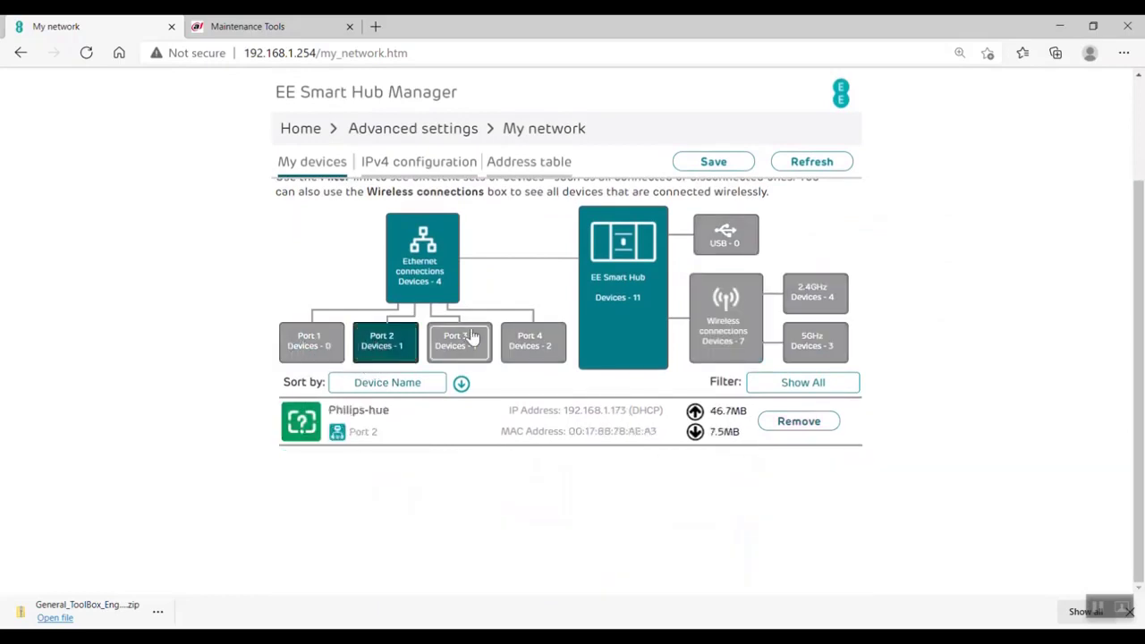
{"action": "left_click", "coordinate": [459, 341]}
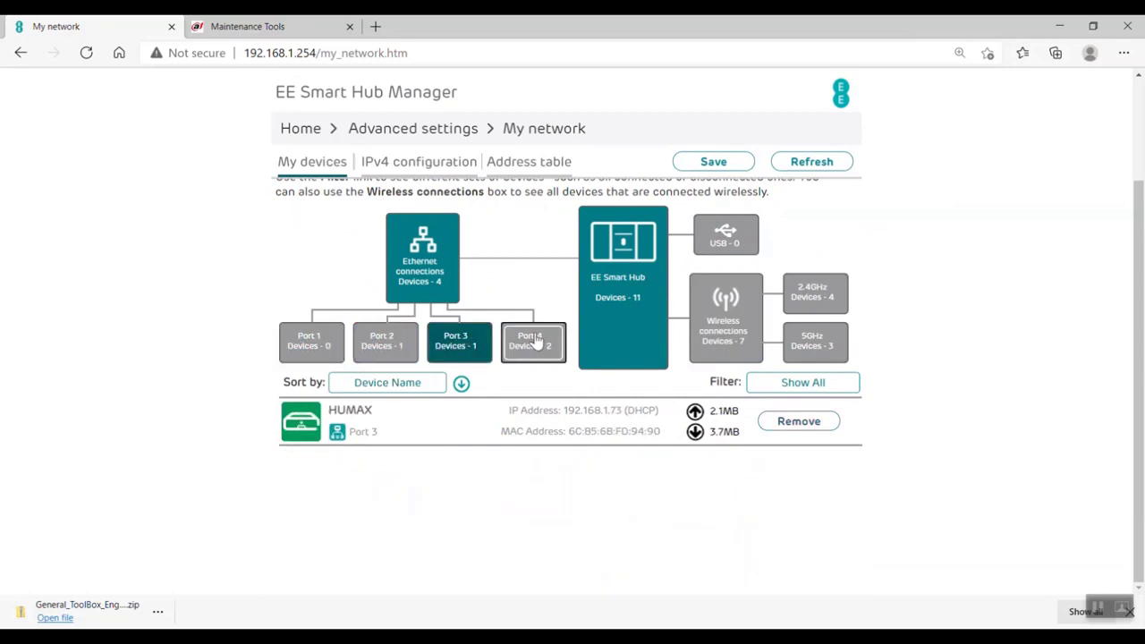
{"action": "left_click", "coordinate": [533, 341]}
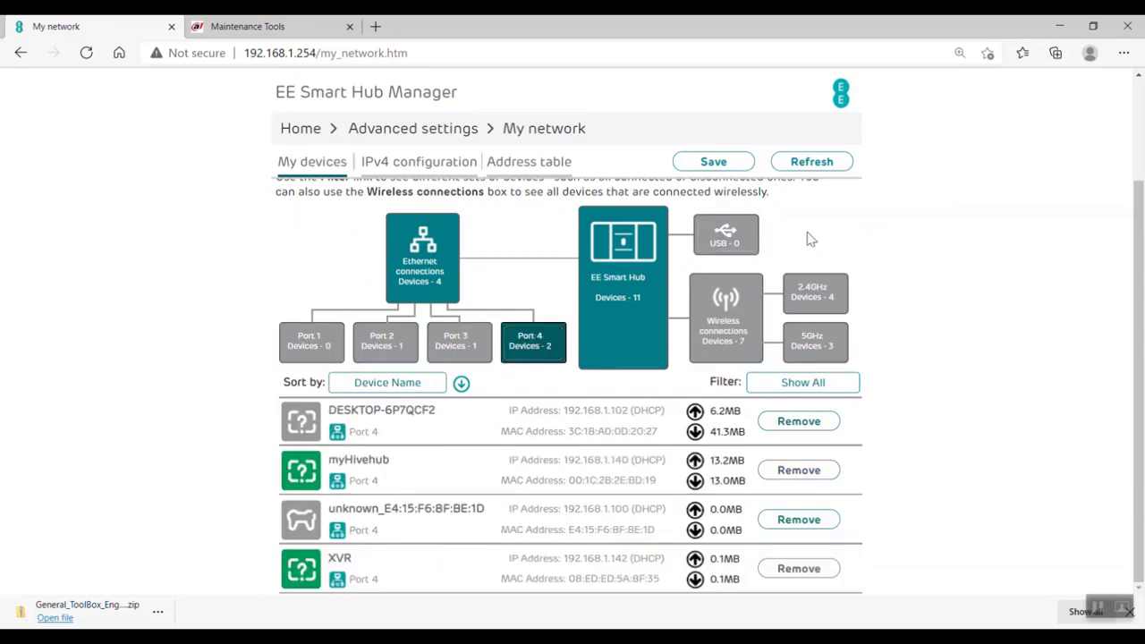
{"action": "scroll", "scroll_direction": "up", "scroll_amount": 3}
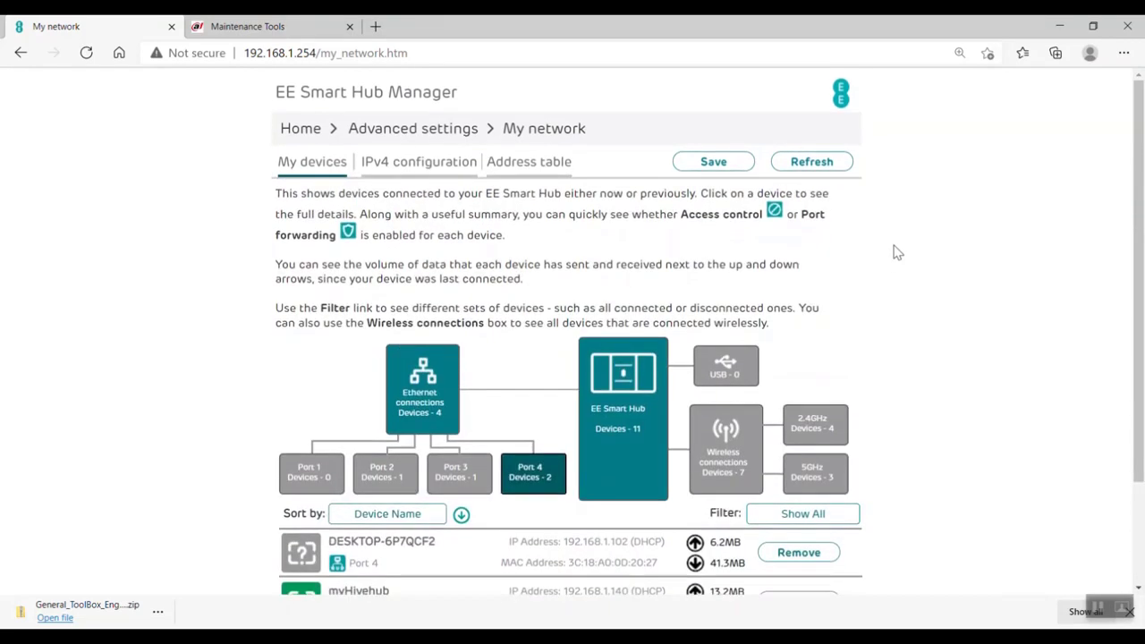
{"action": "mouse_move", "coordinate": [454, 181]}
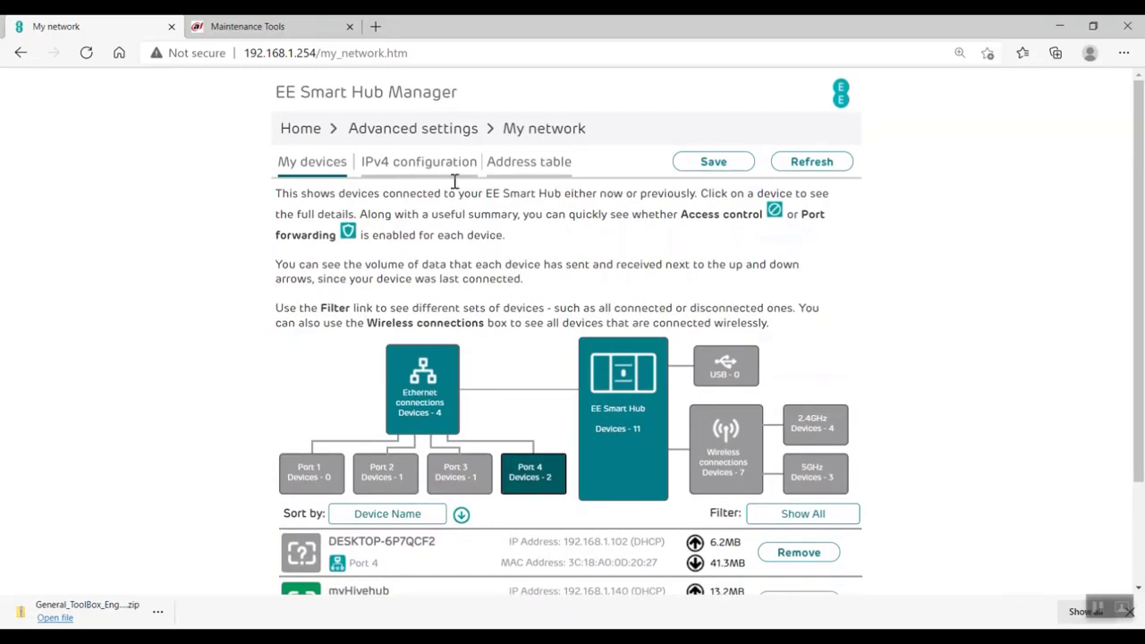
View the DHCP server address range 192.168.1.64-192.168.1.253 and cancel without changes
{"action": "left_click", "coordinate": [419, 162]}
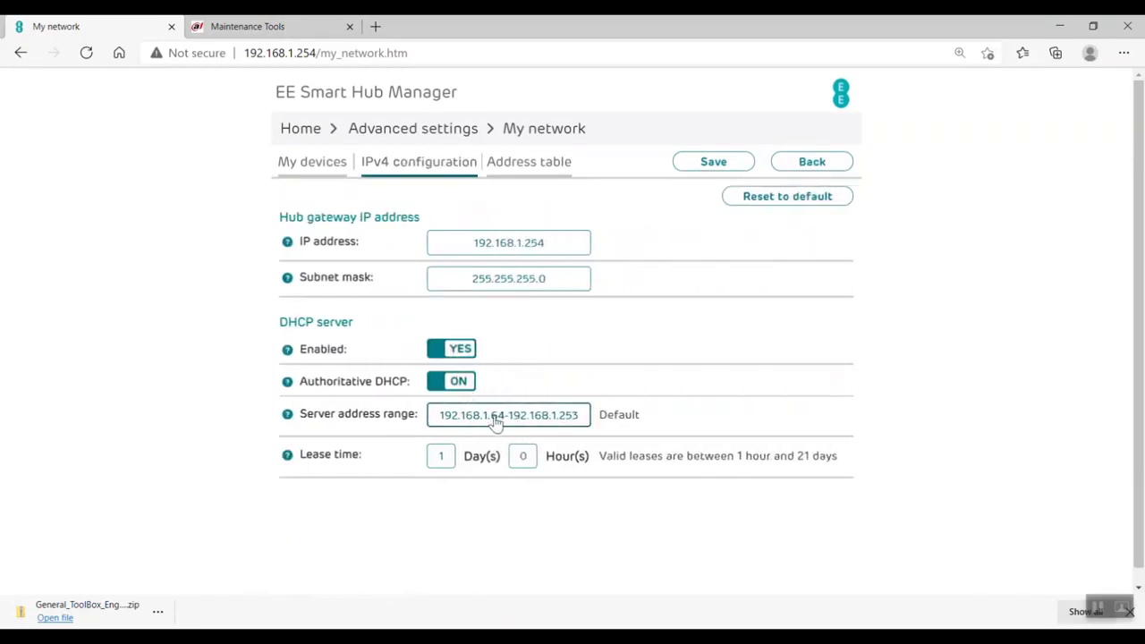
{"action": "left_click", "coordinate": [508, 414]}
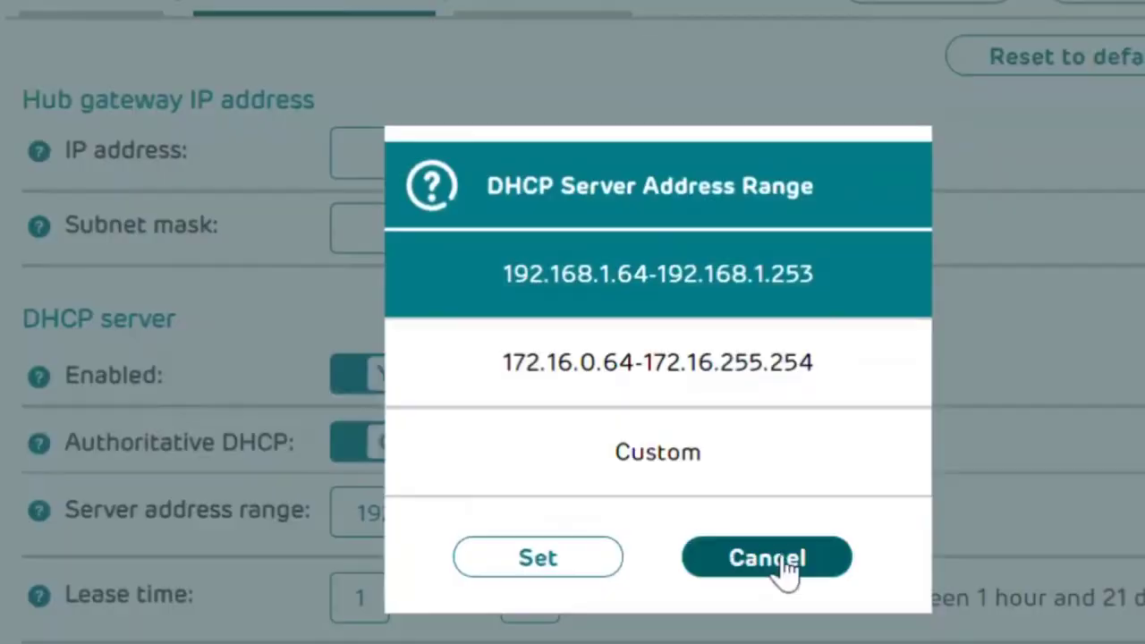
{"action": "left_click", "coordinate": [767, 556]}
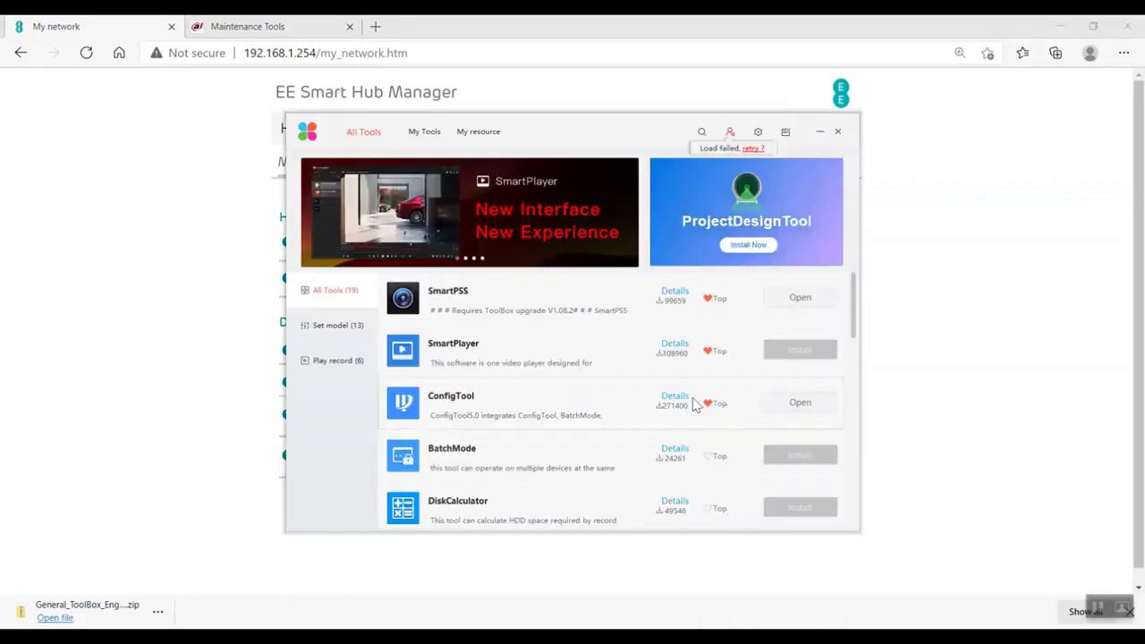
Launch ConfigTool and open the XVR's web page at 192.168.1.142 maximised
{"action": "left_click", "coordinate": [799, 402]}
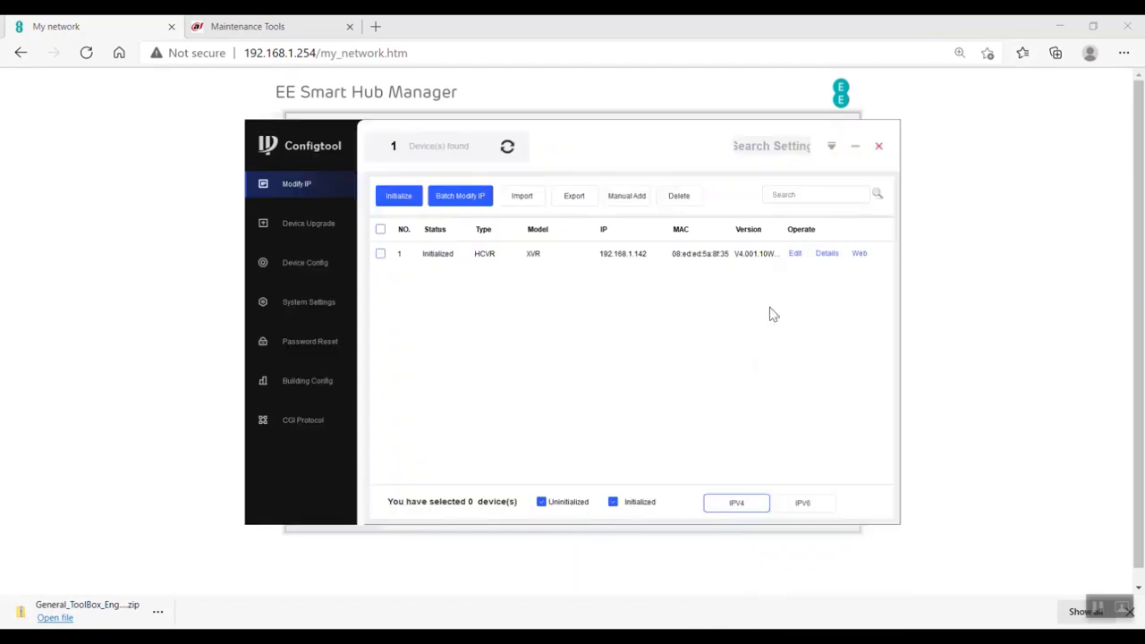
{"action": "mouse_move", "coordinate": [859, 255]}
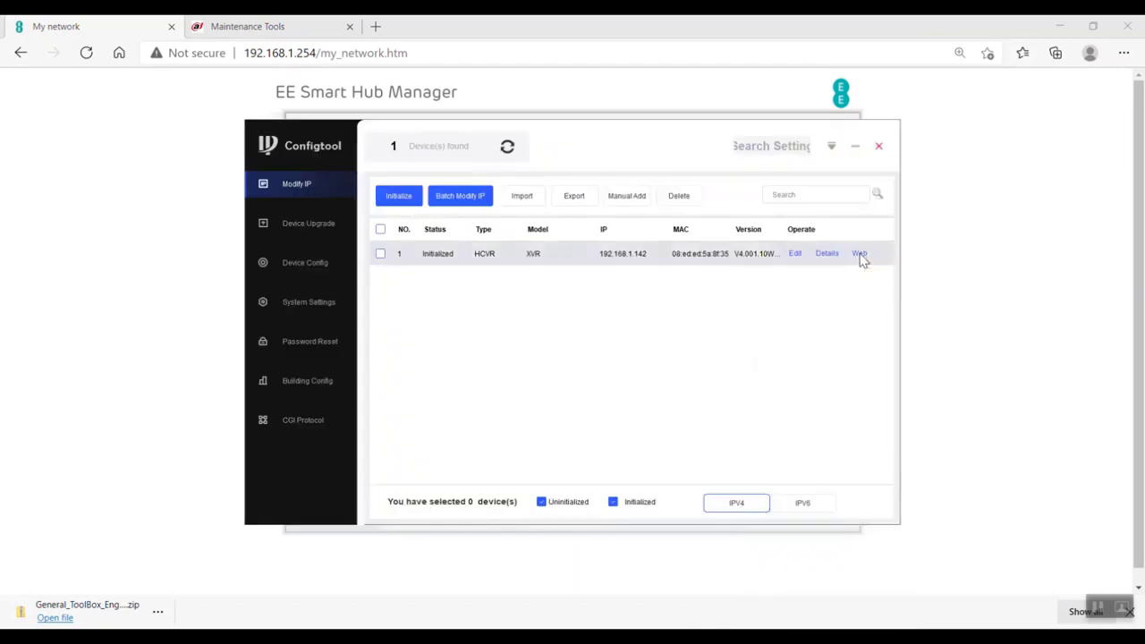
{"action": "left_click", "coordinate": [859, 253]}
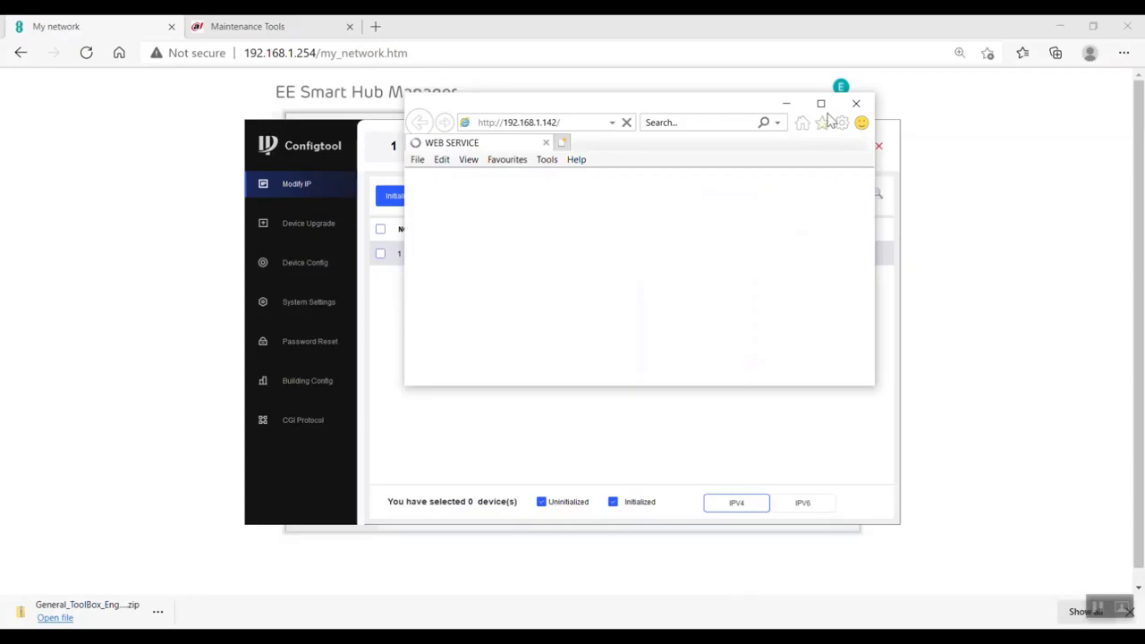
{"action": "left_click", "coordinate": [820, 103]}
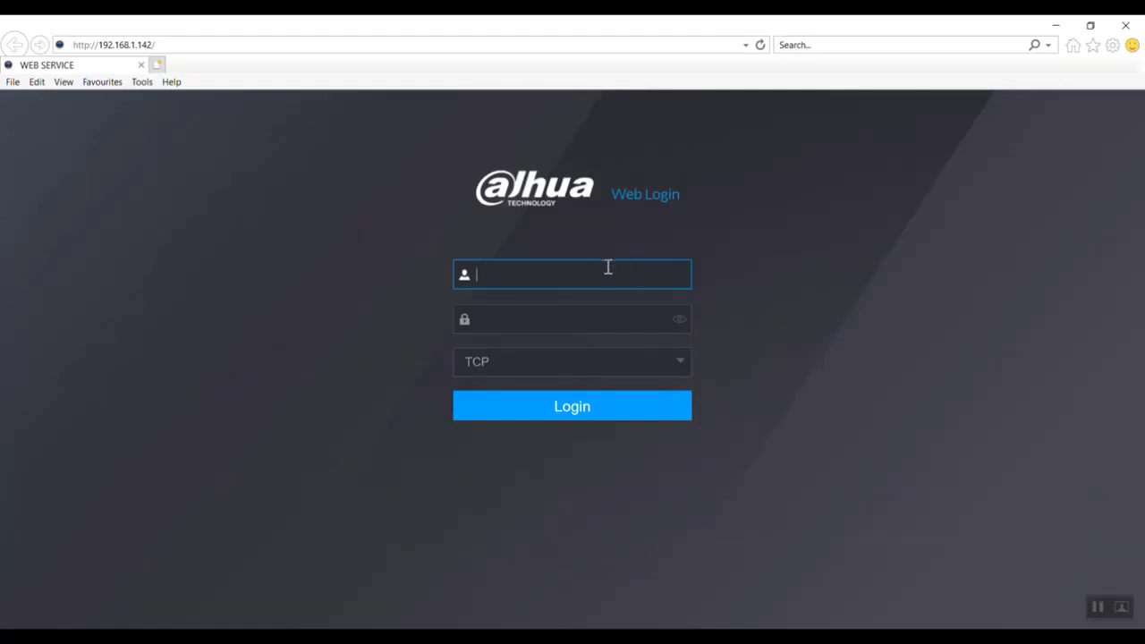
Log in to the XVR web interface as admin
{"action": "type", "text": "admin"}
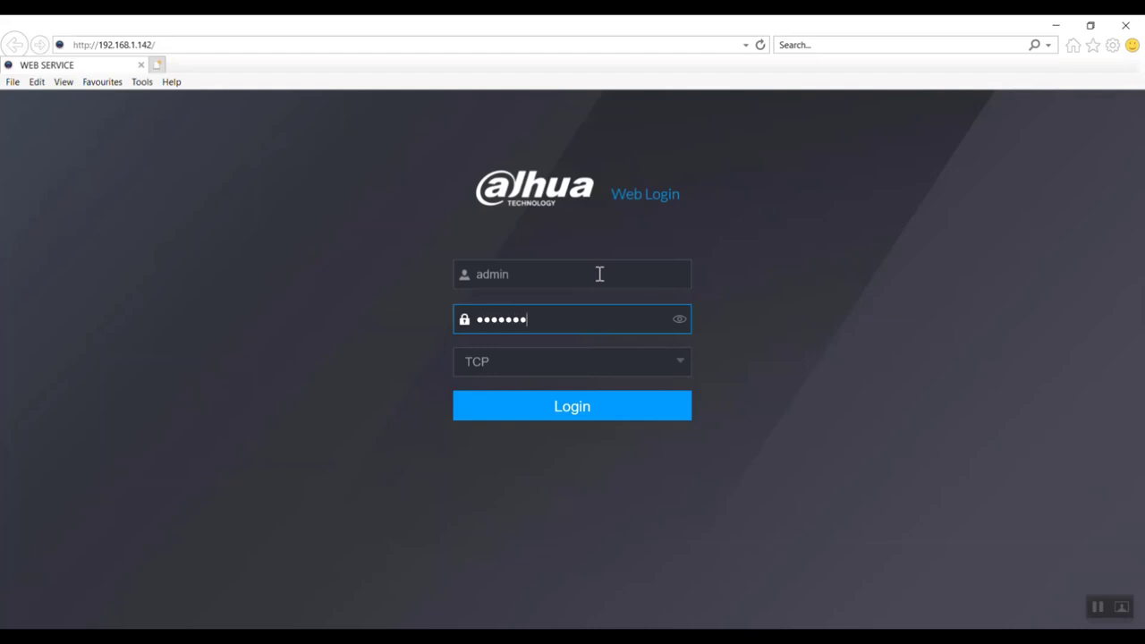
{"action": "left_click", "coordinate": [571, 405]}
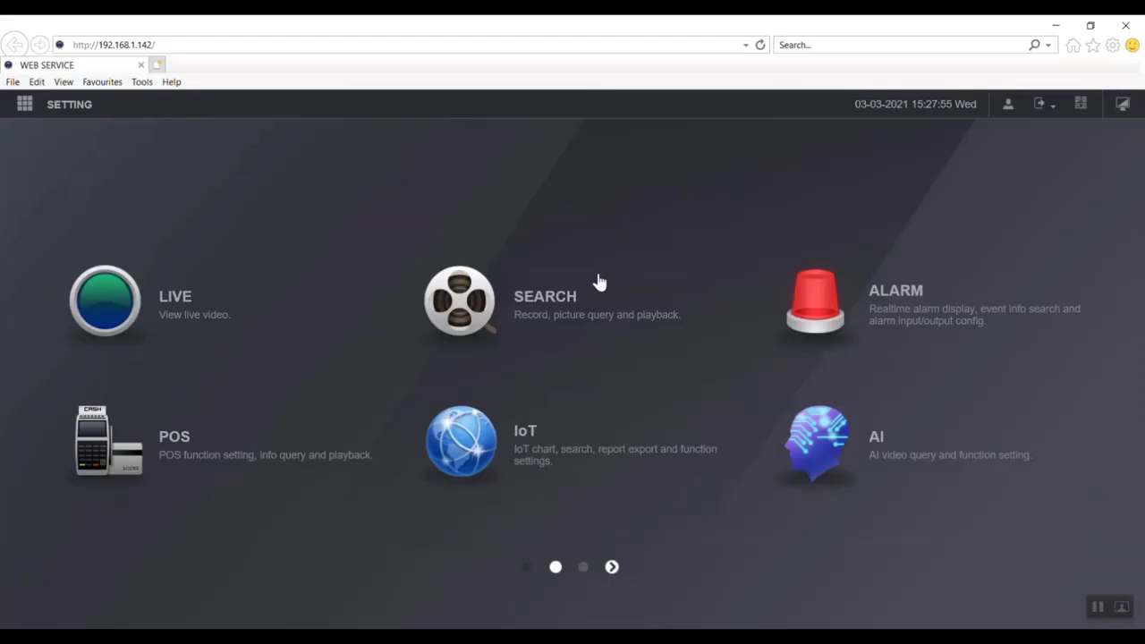
{"action": "mouse_move", "coordinate": [24, 103]}
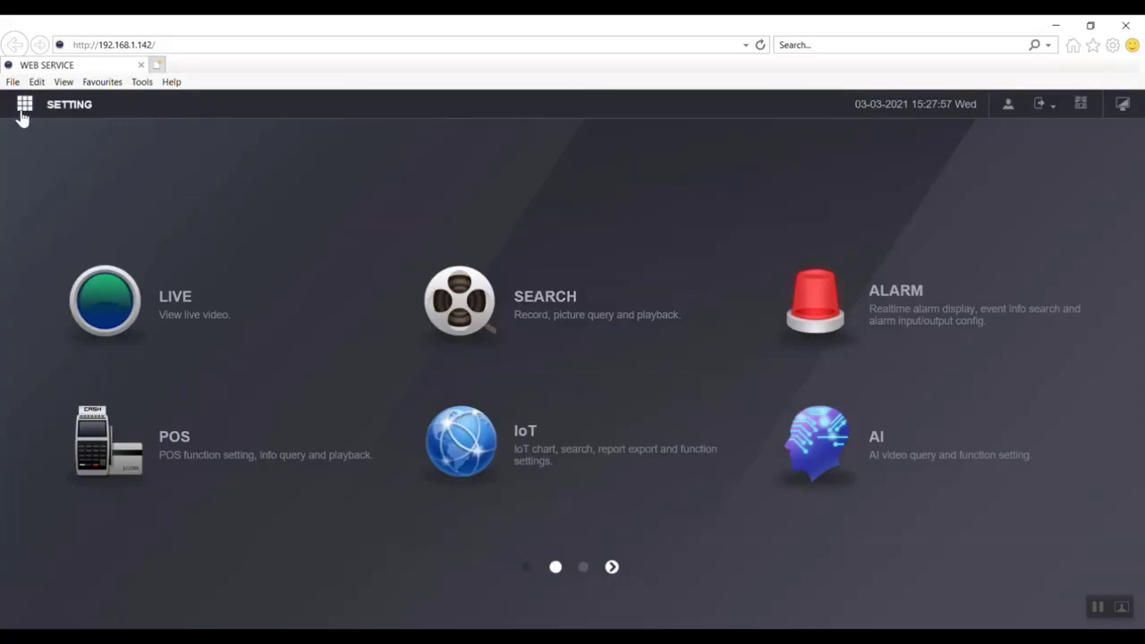
Show the Network TCP/IP settings, listing NIC1 at 192.168.1.142 in DHCP mode
{"action": "left_click", "coordinate": [24, 104]}
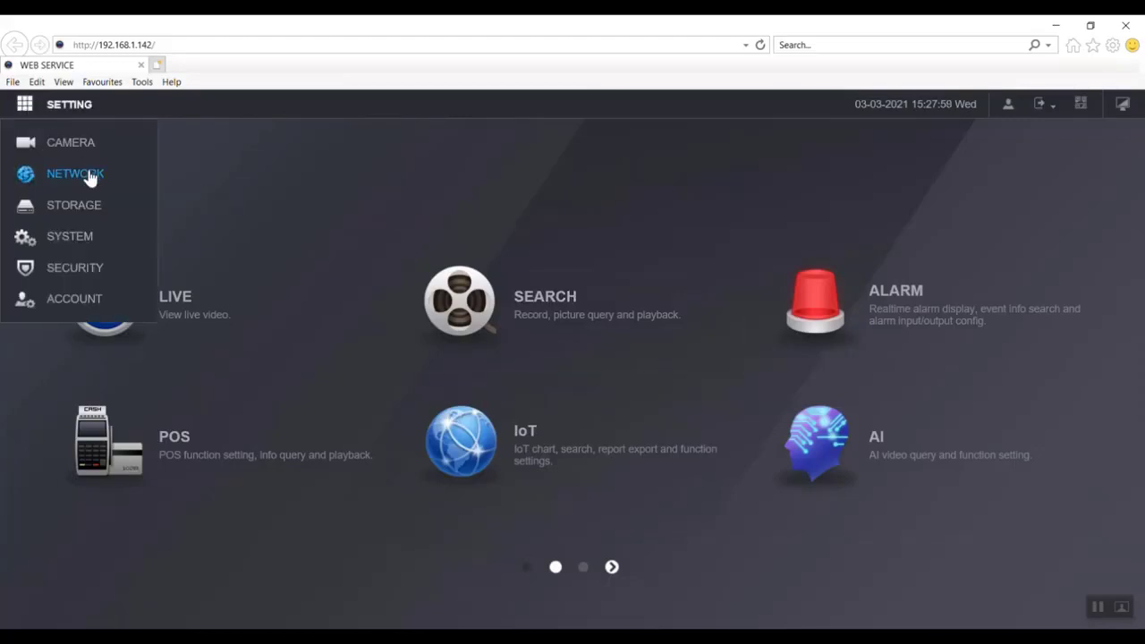
{"action": "left_click", "coordinate": [75, 173]}
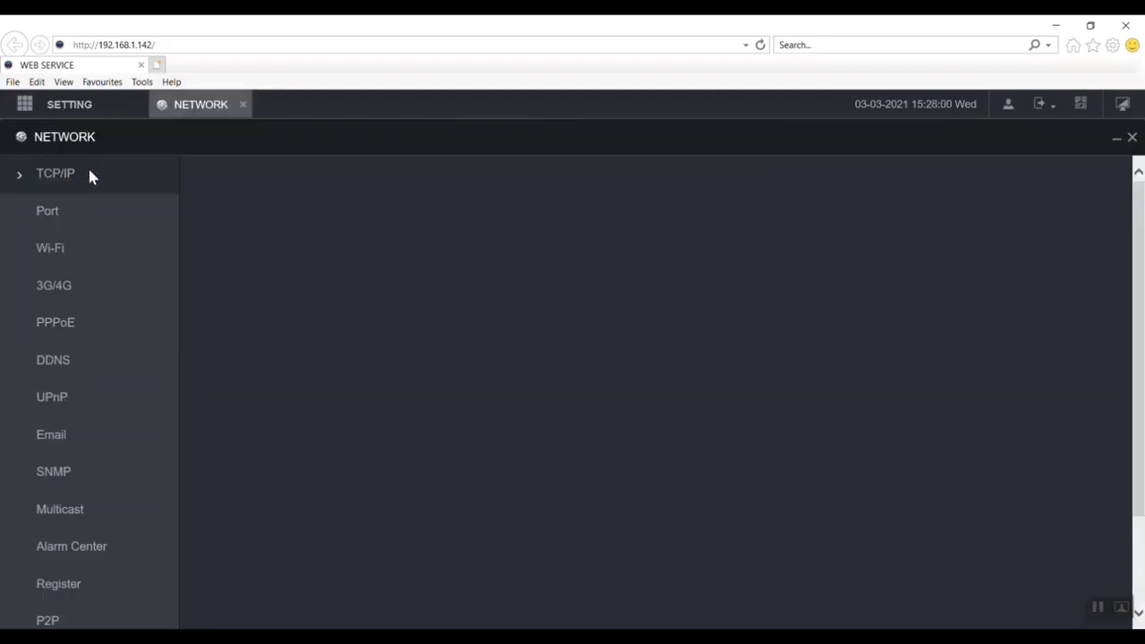
{"action": "left_click", "coordinate": [56, 172]}
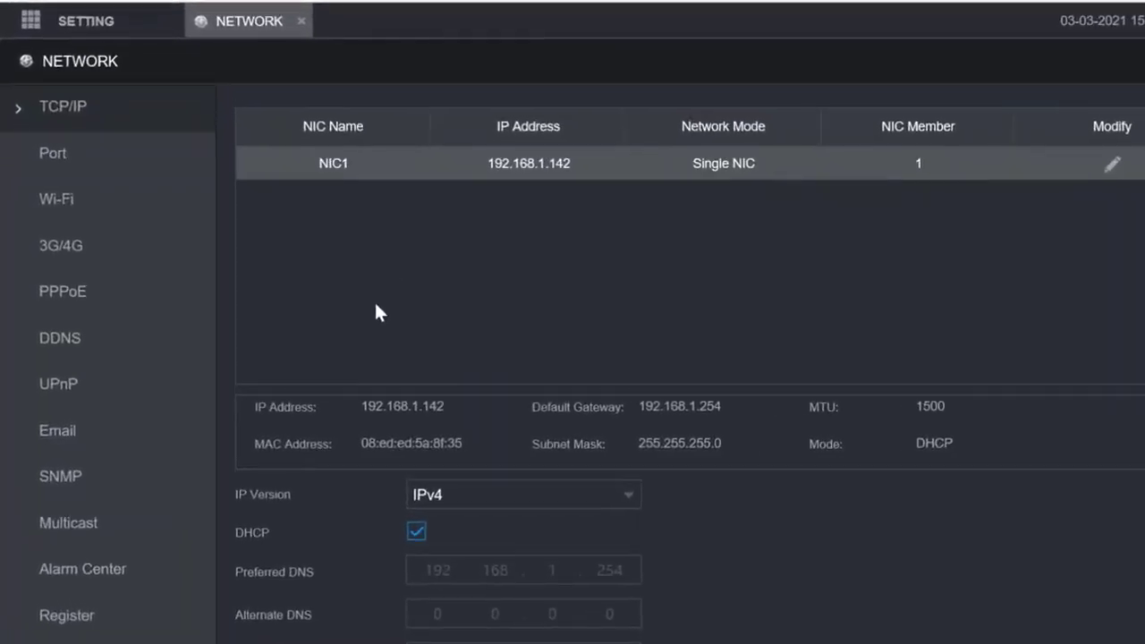
{"action": "mouse_move", "coordinate": [734, 174]}
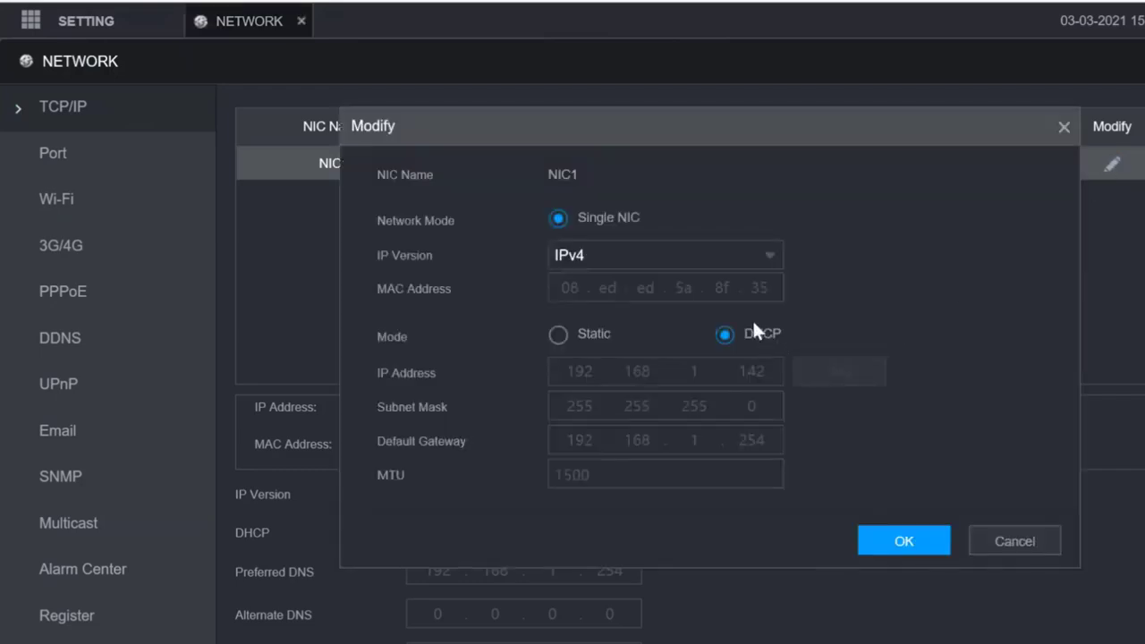
{"action": "mouse_move", "coordinate": [615, 313]}
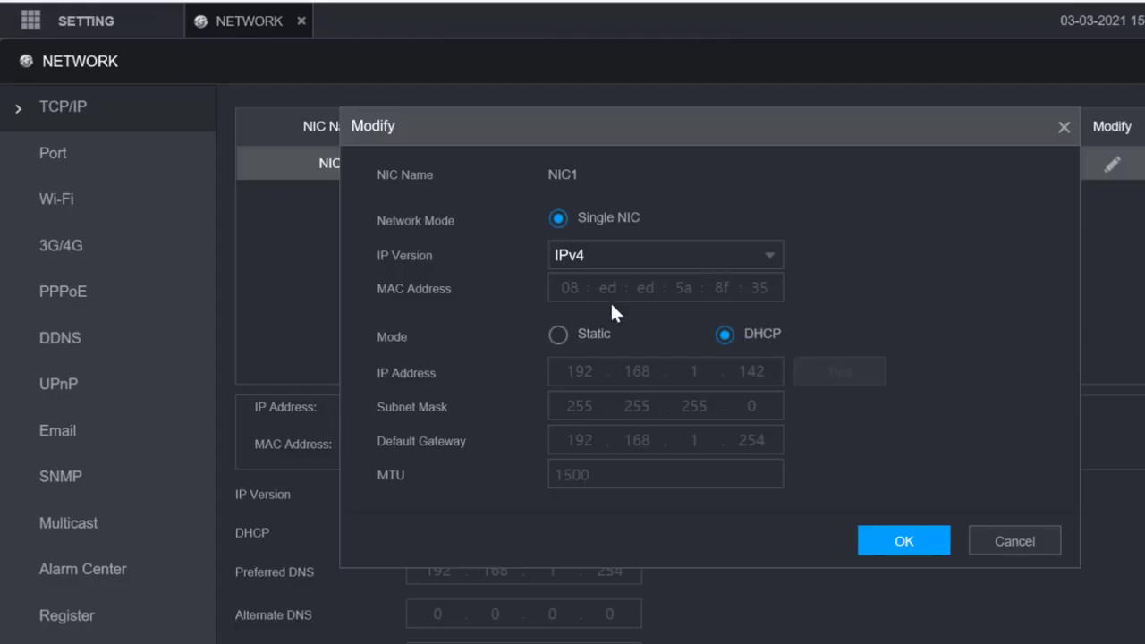
Switch NIC1 to Static with IP 192.168.1.50, test the address as free and confirm the Modify dialog
{"action": "left_click", "coordinate": [558, 334]}
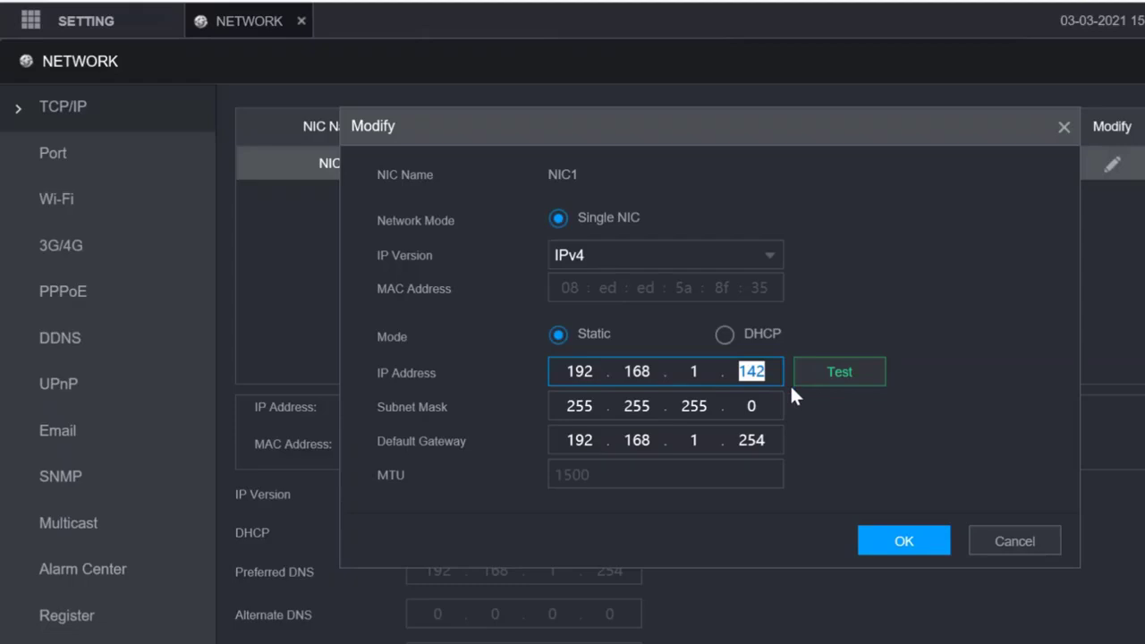
{"action": "type", "text": "5"}
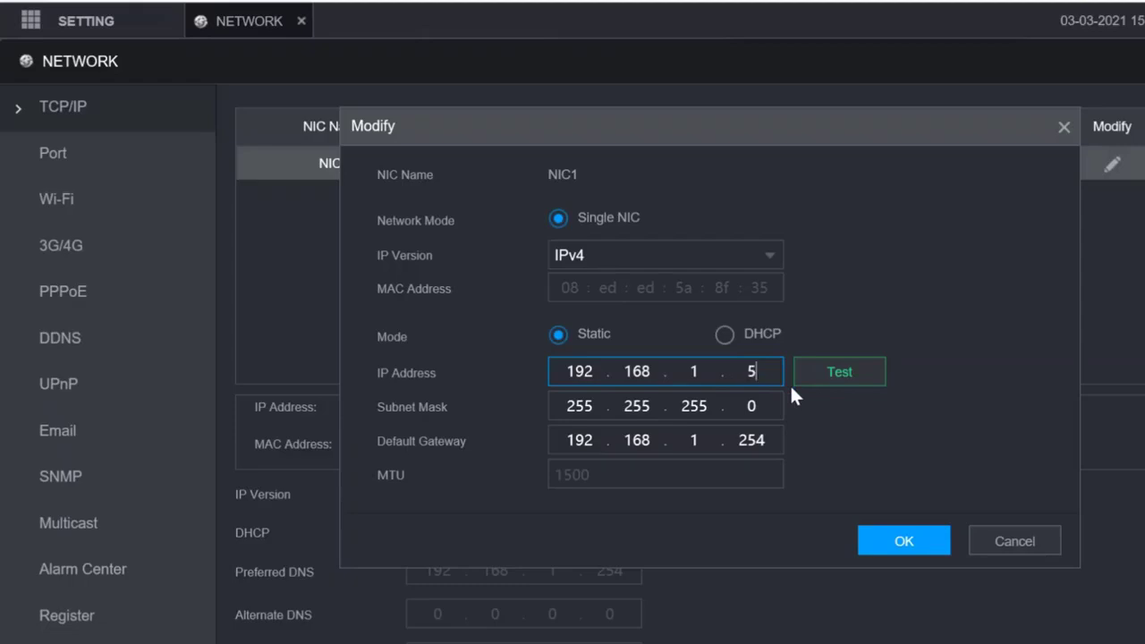
{"action": "type", "text": "0"}
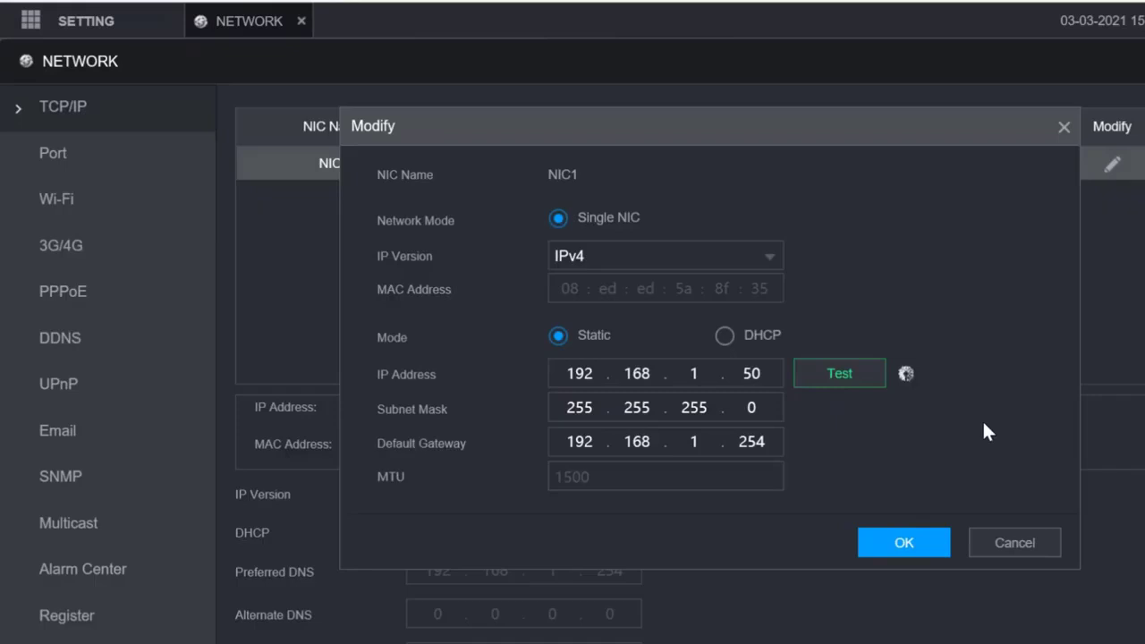
{"action": "left_click", "coordinate": [839, 373]}
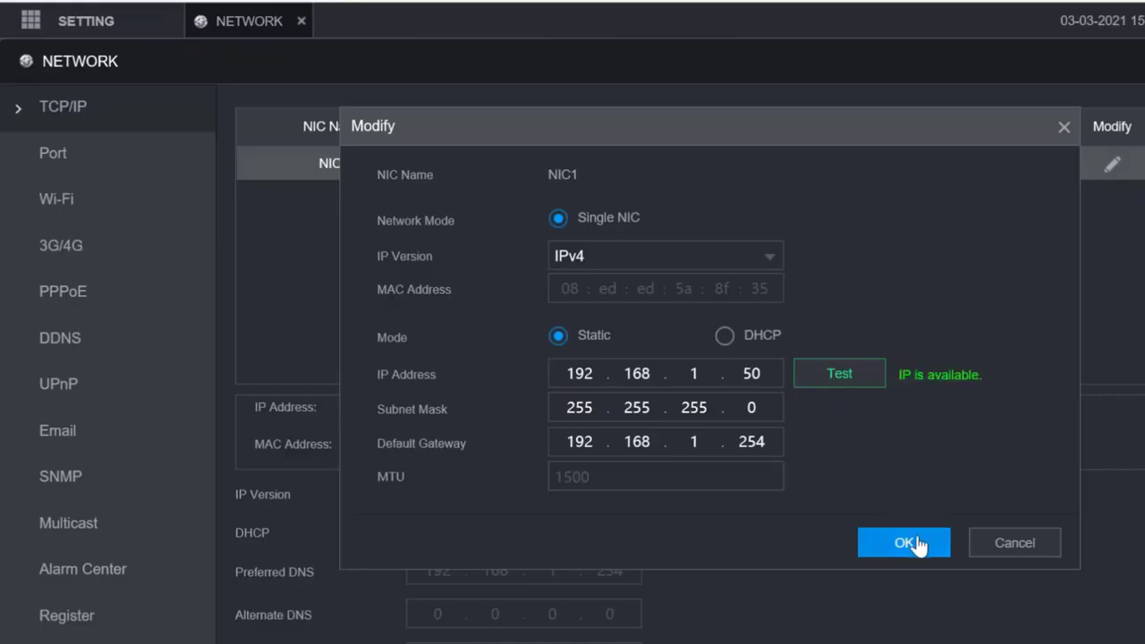
{"action": "left_click", "coordinate": [904, 542]}
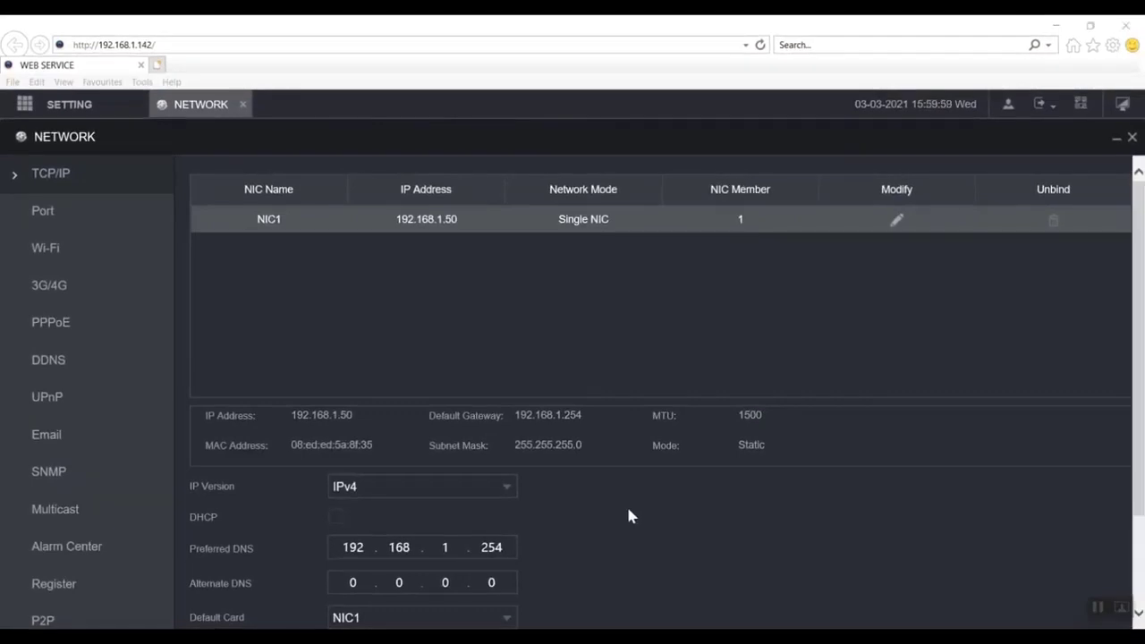
Save the TCP/IP page so NIC1 is static at 192.168.1.50 with gateway 192.168.1.254
{"action": "scroll", "scroll_direction": "down", "scroll_amount": 3}
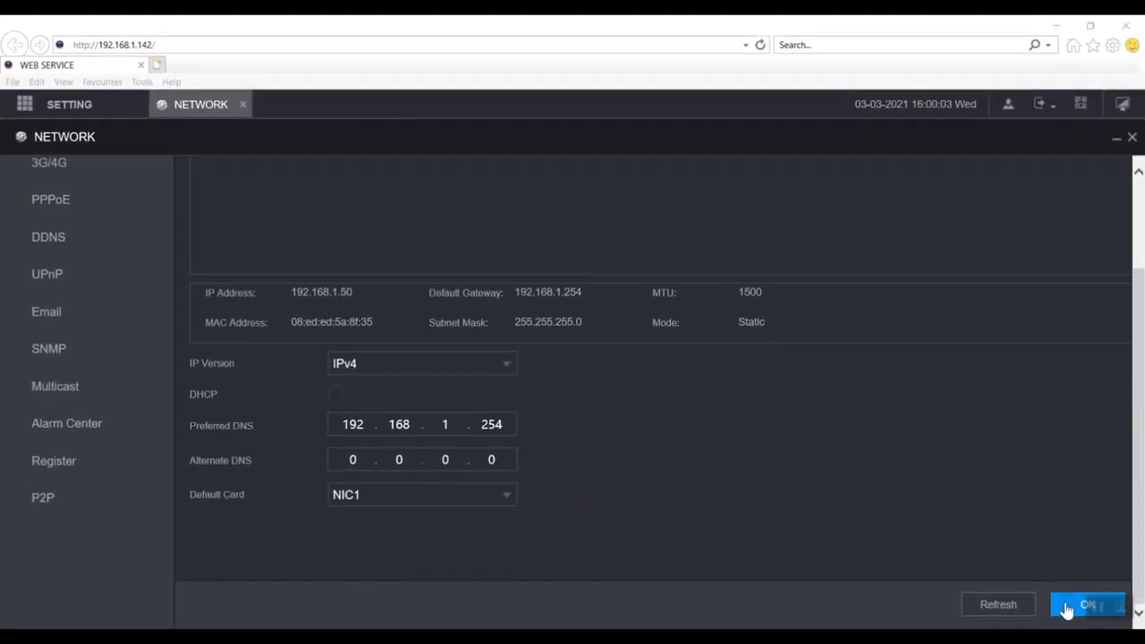
{"action": "left_click", "coordinate": [1088, 604]}
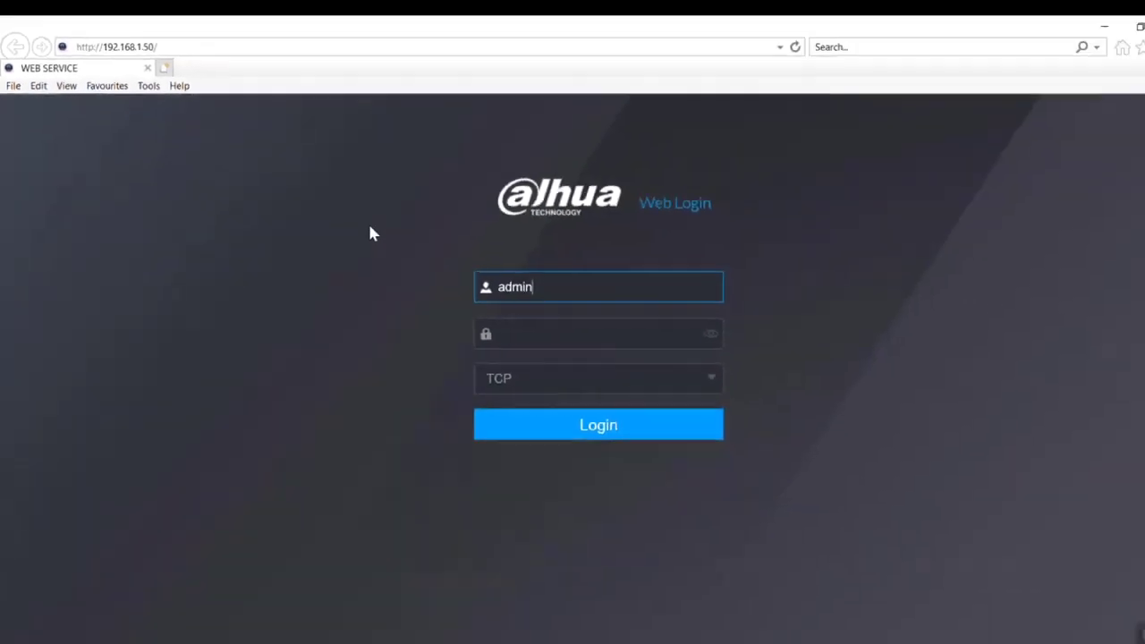
Log in to the XVR web service as admin at its new address 192.168.1.50
{"action": "left_click", "coordinate": [572, 318]}
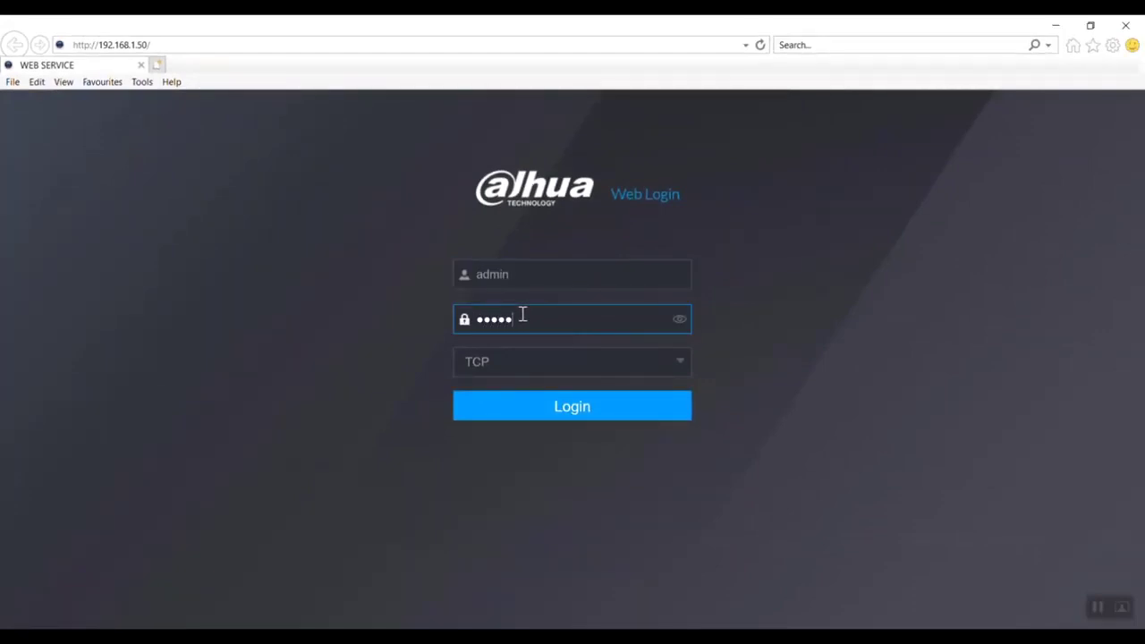
{"action": "type", "text": "•••"}
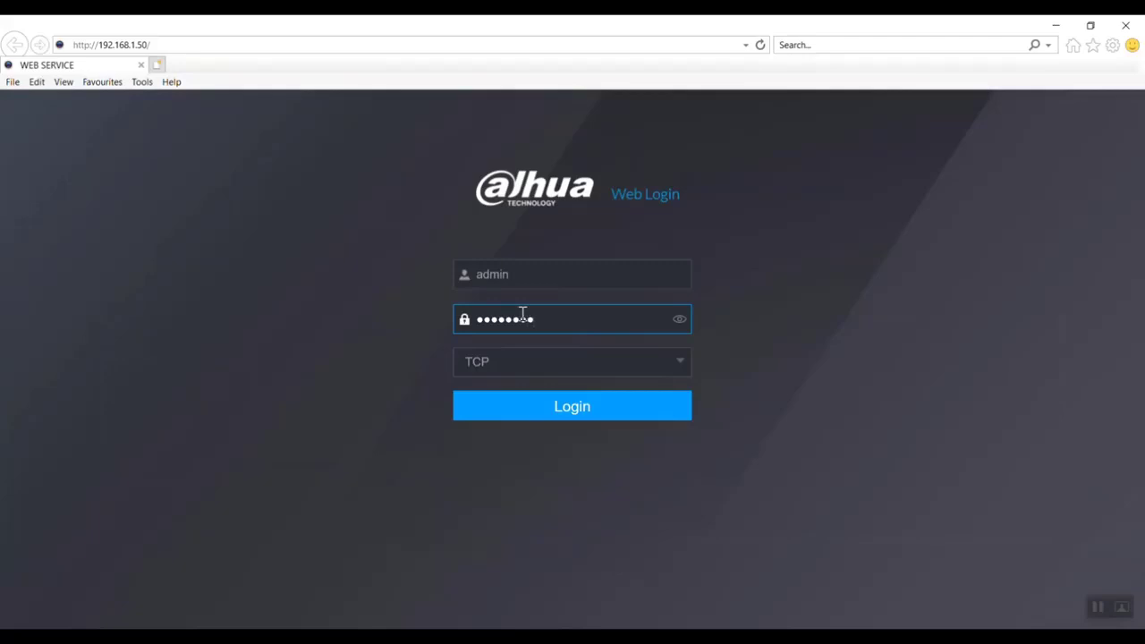
{"action": "left_click", "coordinate": [572, 406]}
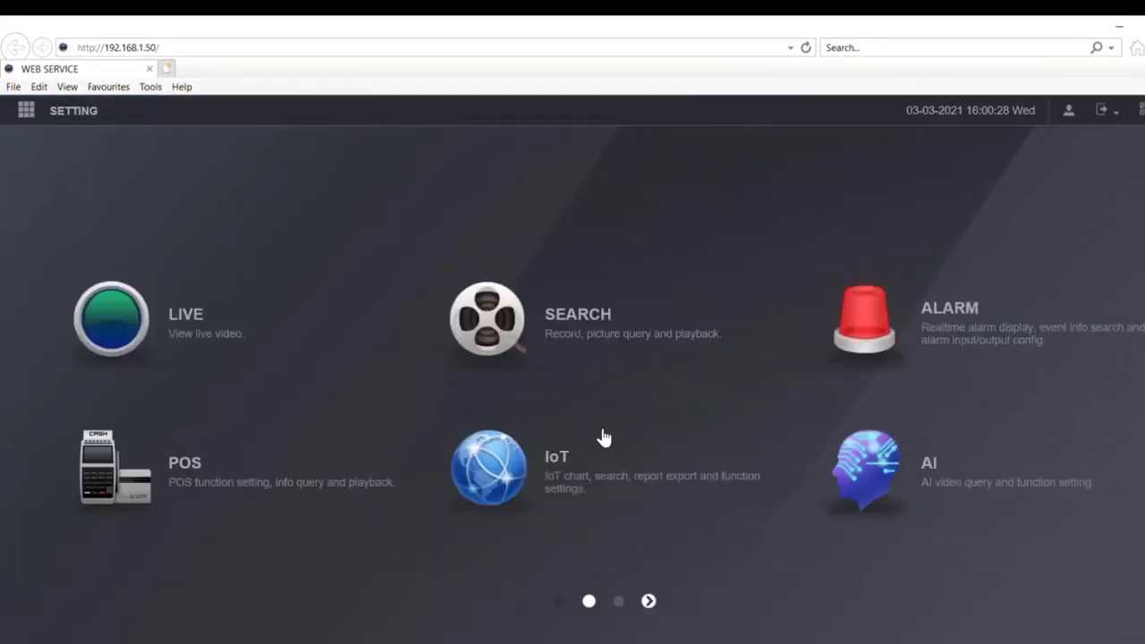
{"action": "mouse_move", "coordinate": [134, 308]}
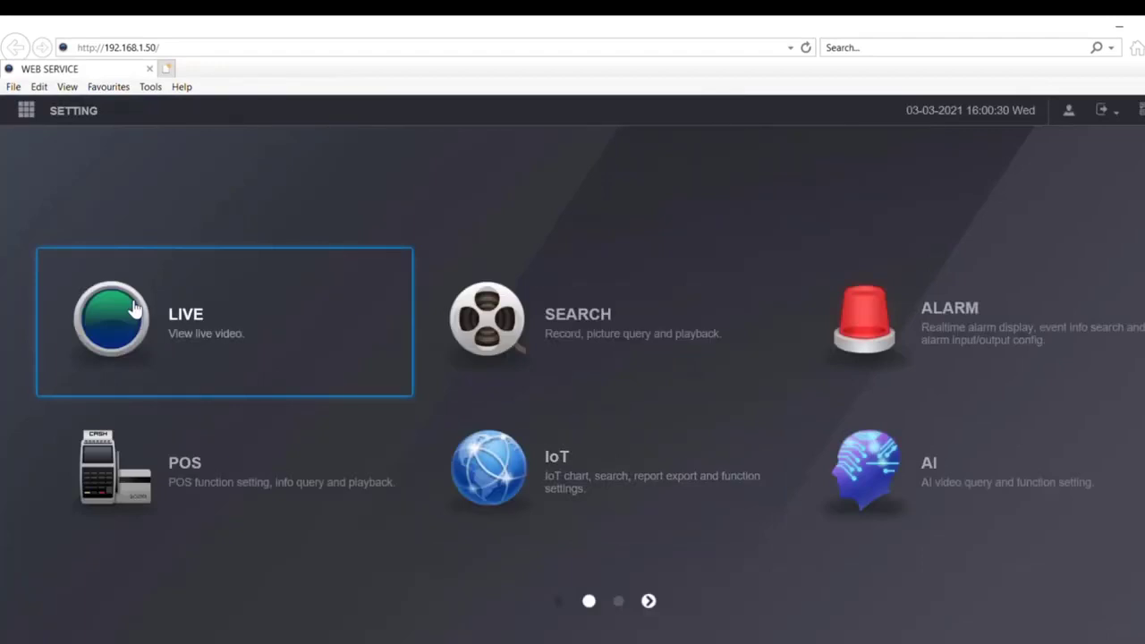
Start live video from A1 Channel1, A2 Channel2 and A3 Channel3 in the view panes
{"action": "left_click", "coordinate": [111, 319]}
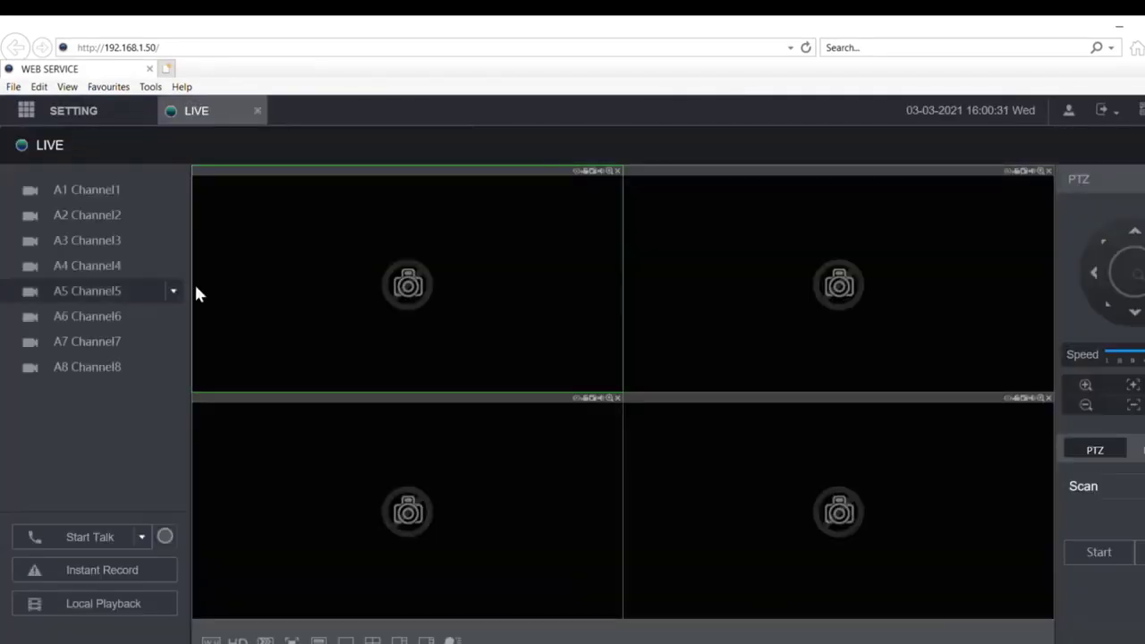
{"action": "mouse_move", "coordinate": [385, 606]}
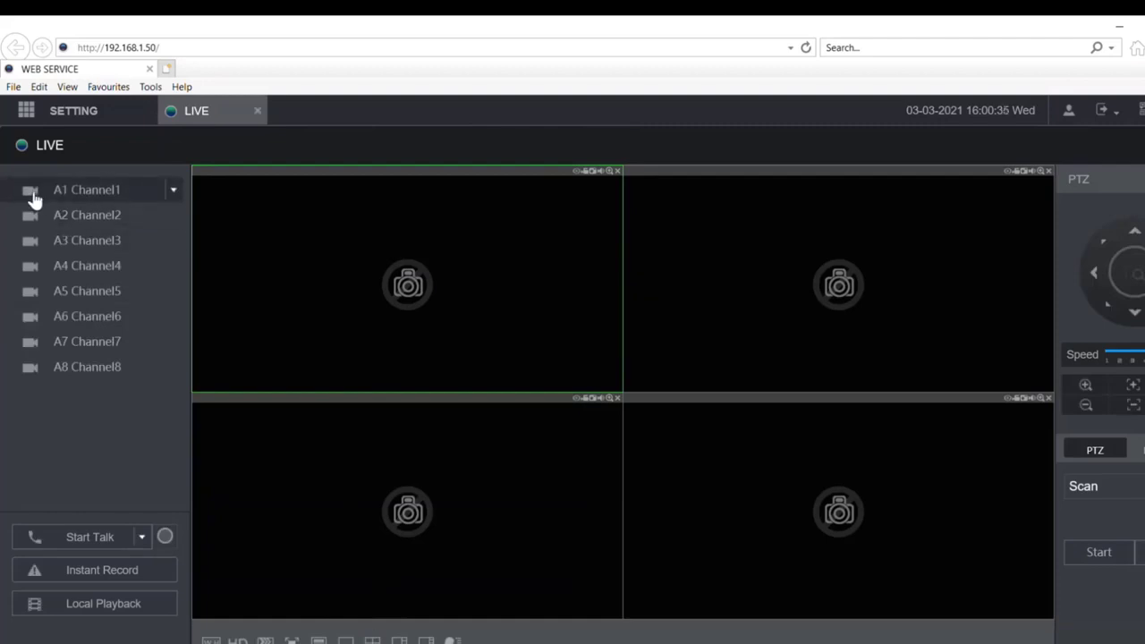
{"action": "left_click", "coordinate": [29, 189]}
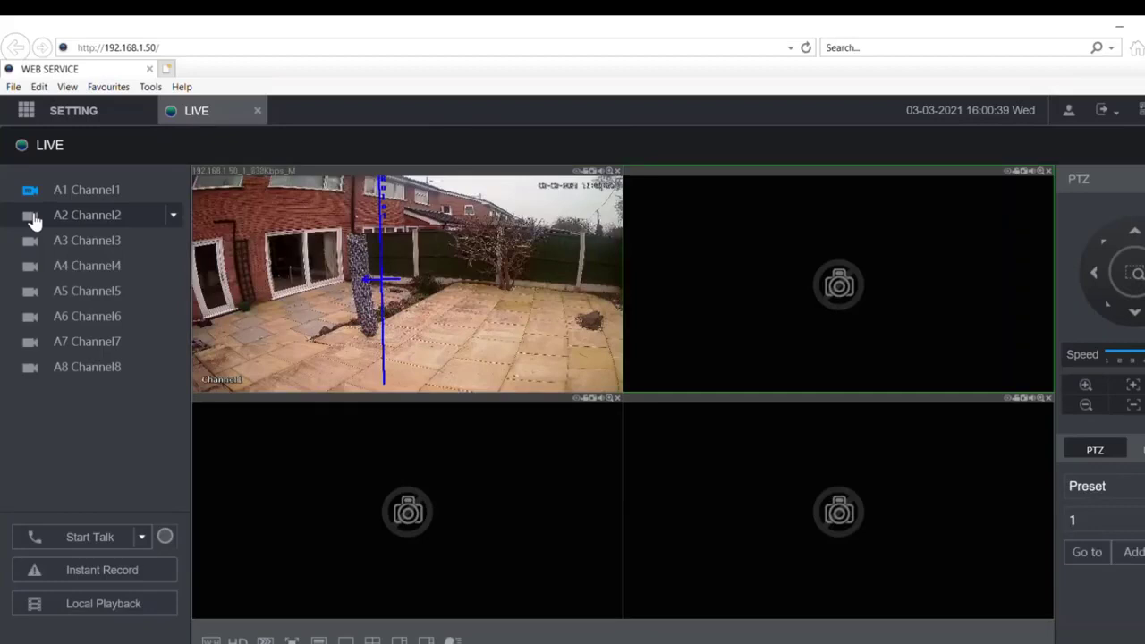
{"action": "left_click", "coordinate": [87, 215]}
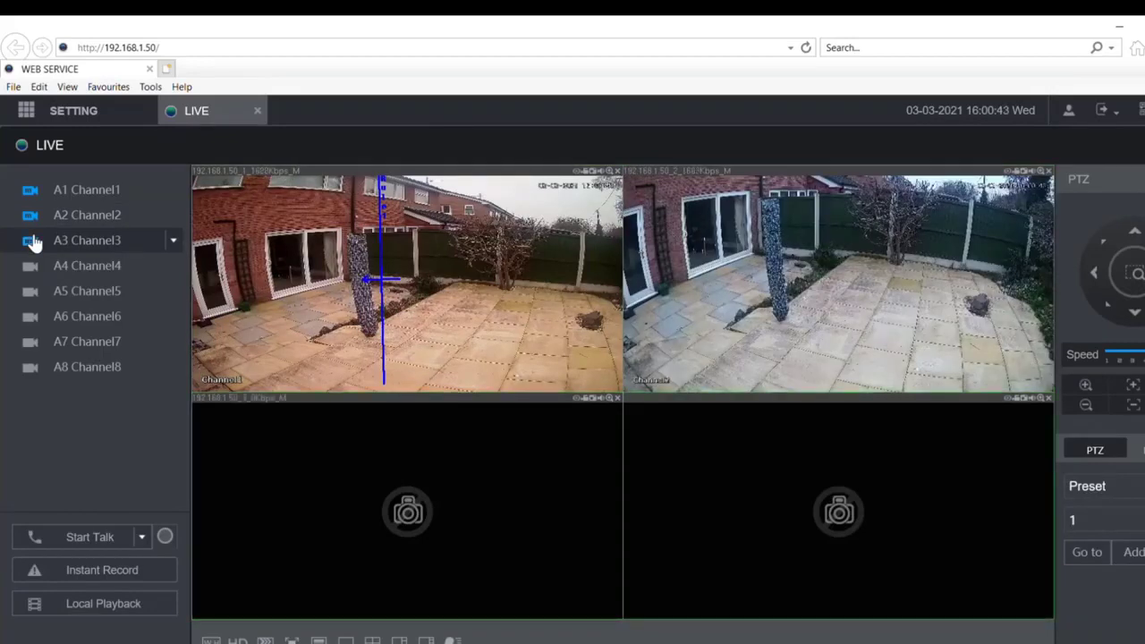
{"action": "left_click", "coordinate": [30, 239]}
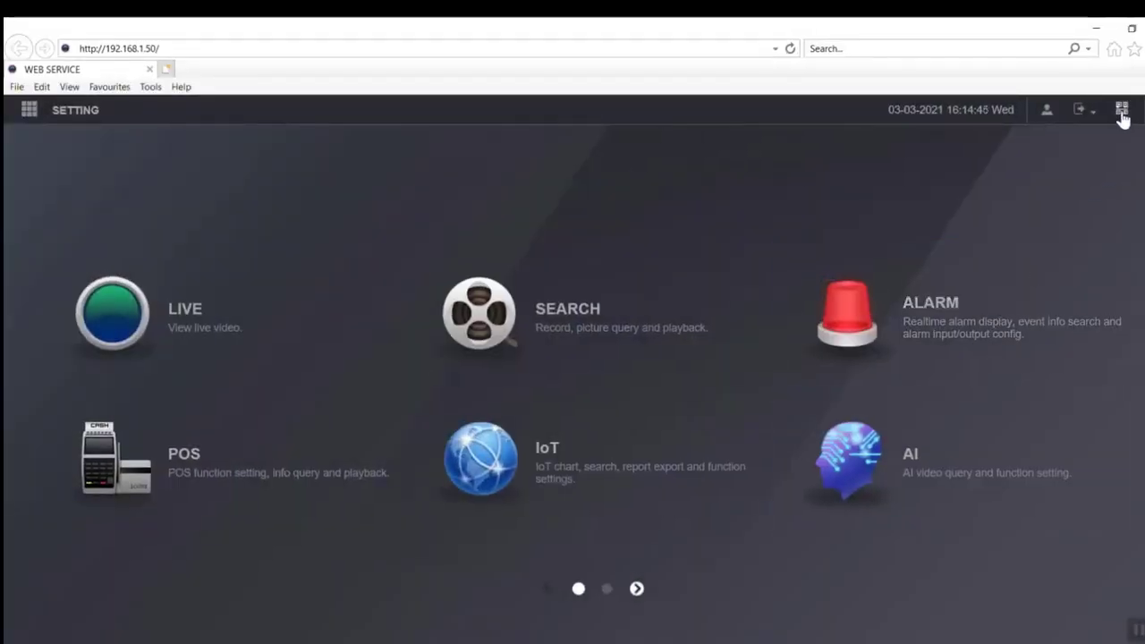
View the device's QR codes popup and dismiss it
{"action": "left_click", "coordinate": [1122, 109]}
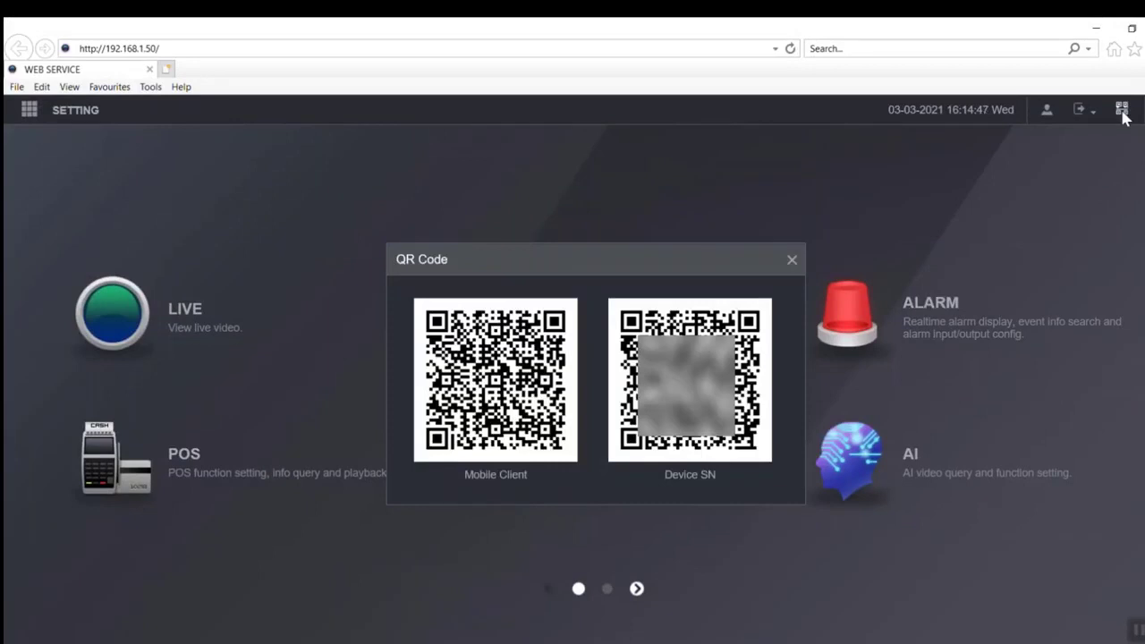
{"action": "mouse_move", "coordinate": [782, 240]}
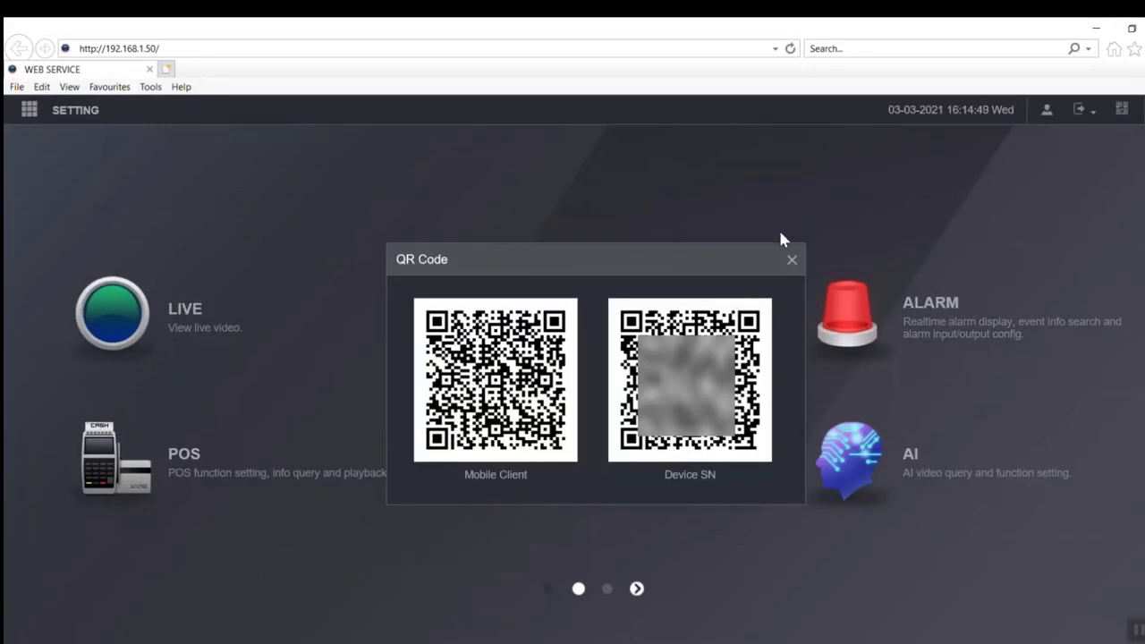
{"action": "mouse_move", "coordinate": [792, 264]}
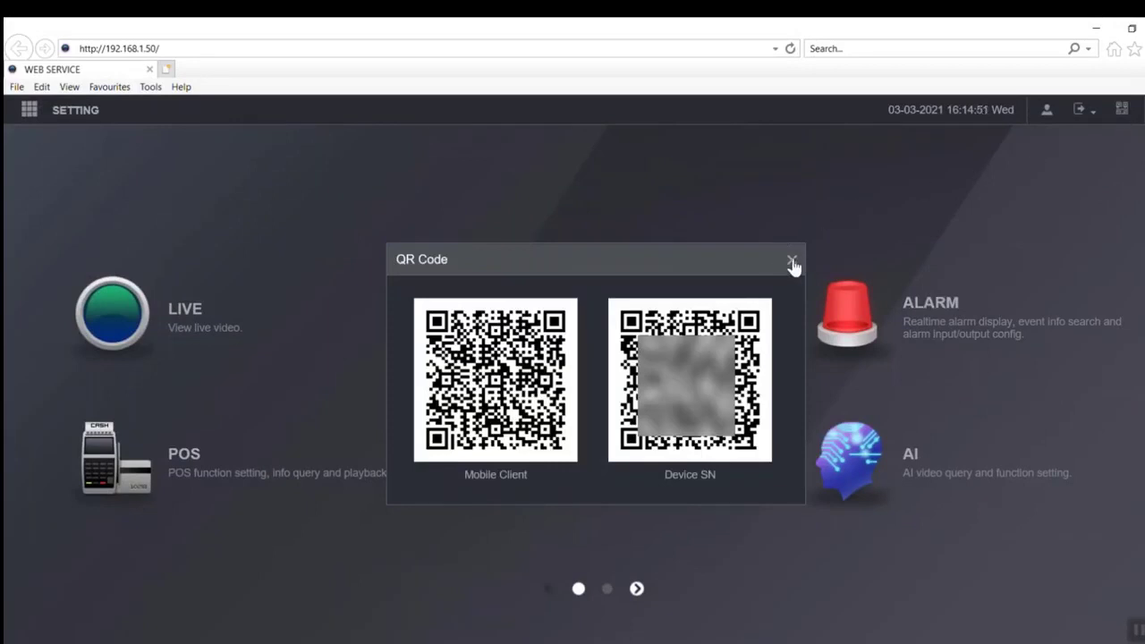
{"action": "left_click", "coordinate": [793, 259]}
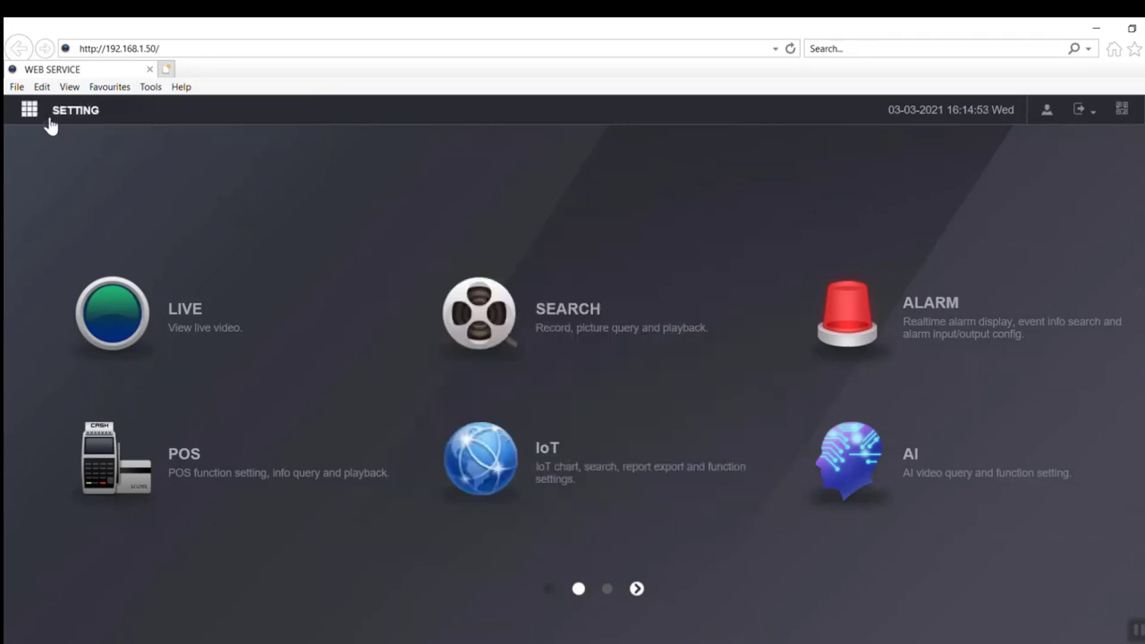
Show the Network P2P page with P2P enabled and status Online
{"action": "left_click", "coordinate": [28, 109]}
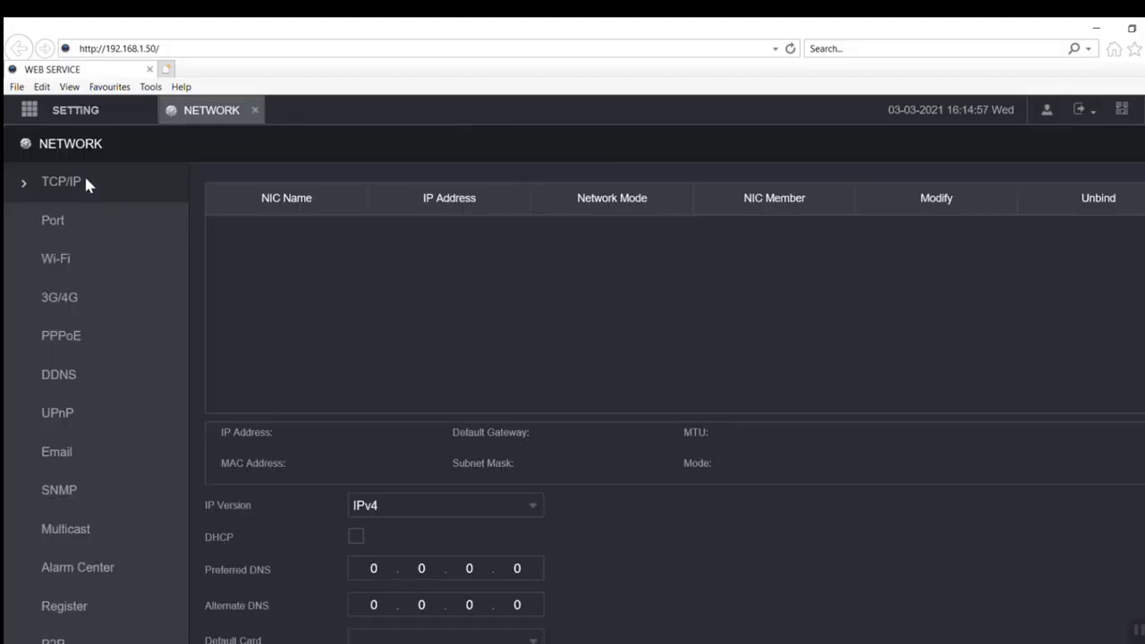
{"action": "scroll", "scroll_direction": "down", "scroll_amount": 3}
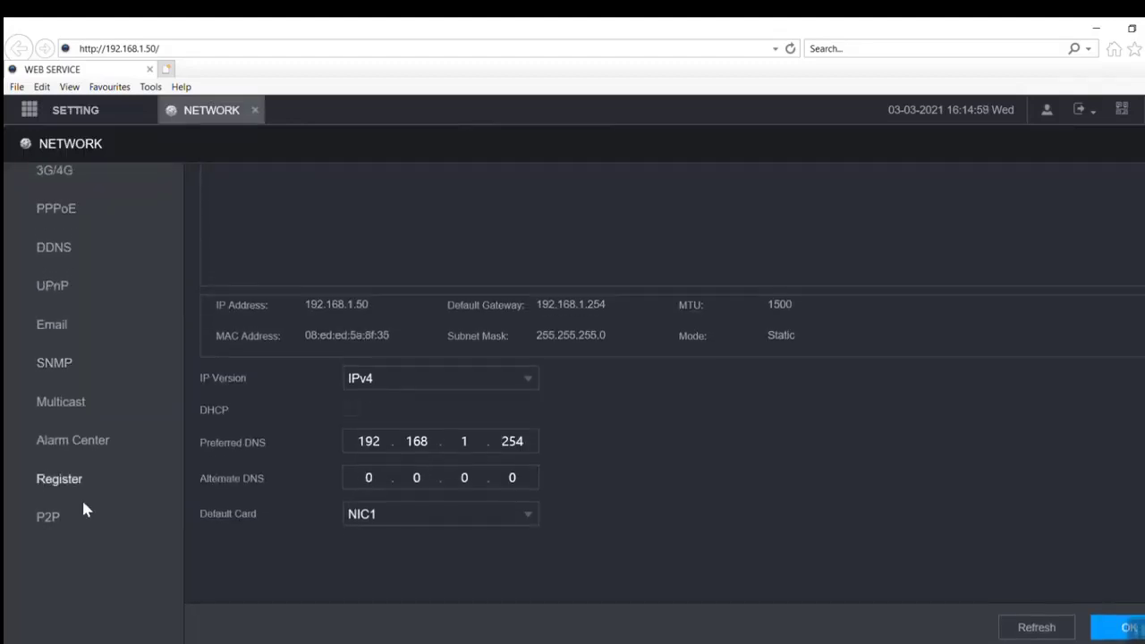
{"action": "left_click", "coordinate": [47, 517]}
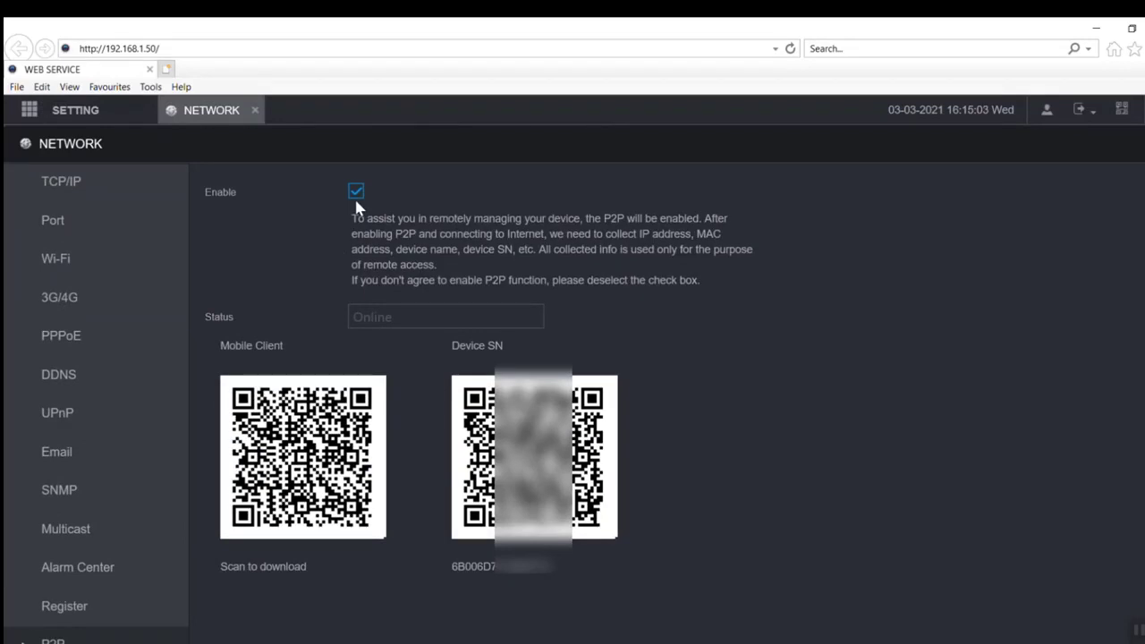
{"action": "mouse_move", "coordinate": [464, 322]}
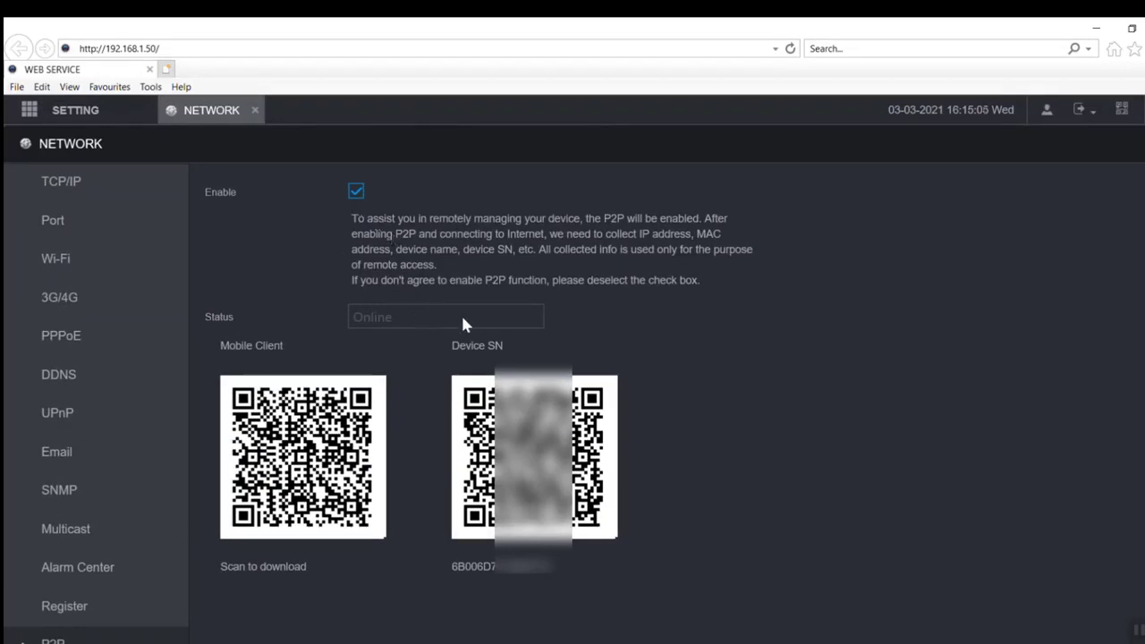
{"action": "mouse_move", "coordinate": [715, 270]}
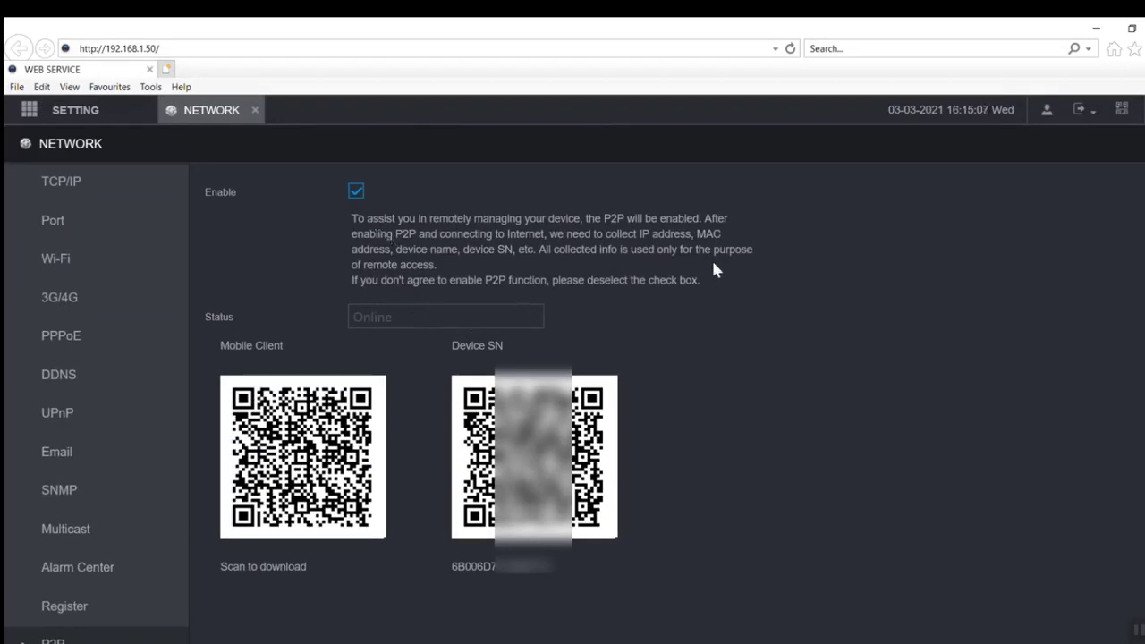
{"action": "mouse_move", "coordinate": [799, 327]}
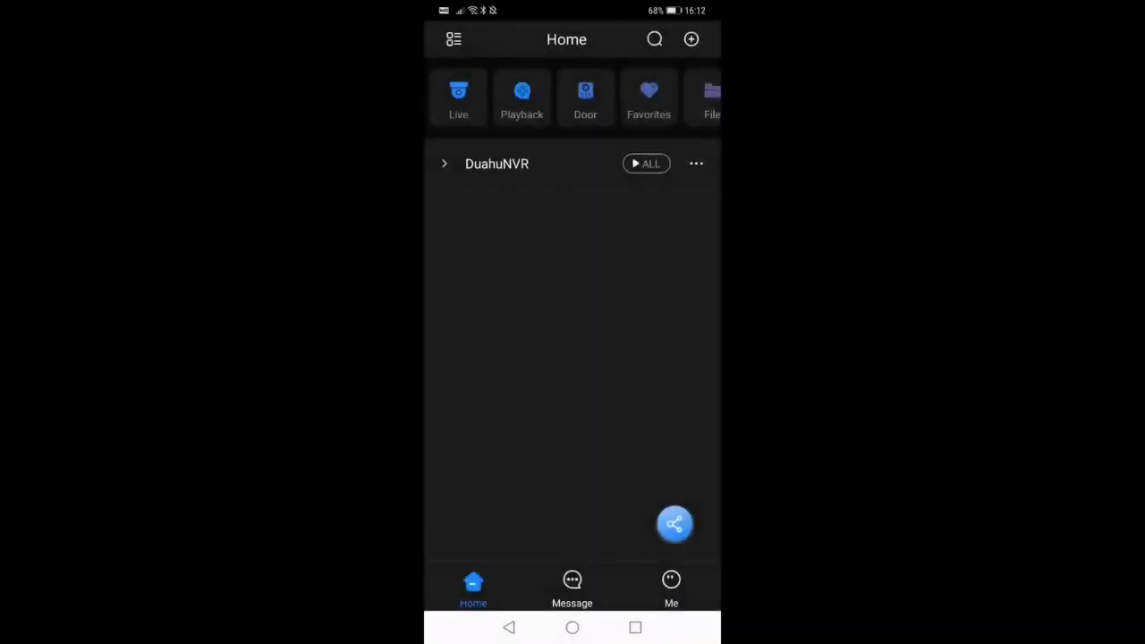
Add a device by SN/Scan, confirm the scanned serial number and choose the DVR/XVR type
{"action": "left_click", "coordinate": [691, 39]}
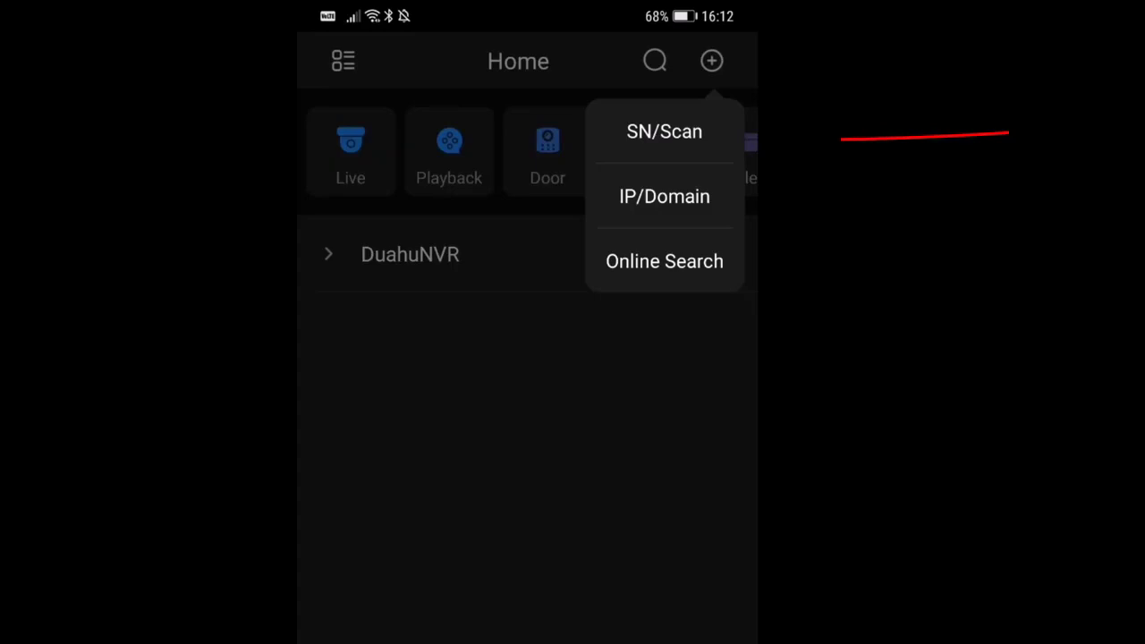
{"action": "left_click", "coordinate": [664, 131]}
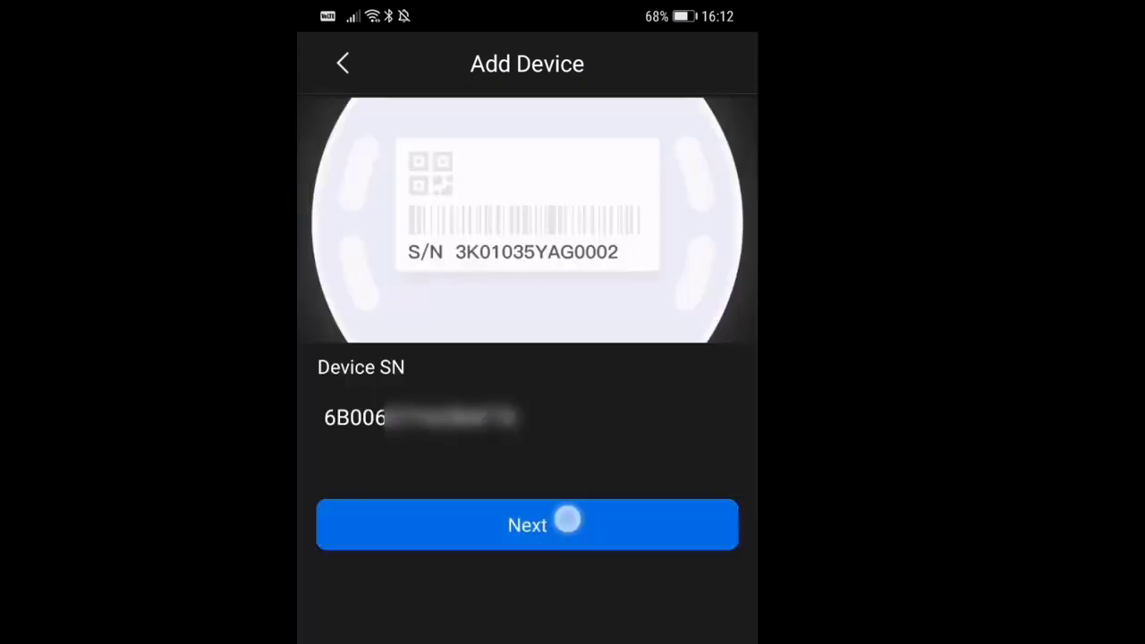
{"action": "left_click", "coordinate": [527, 524]}
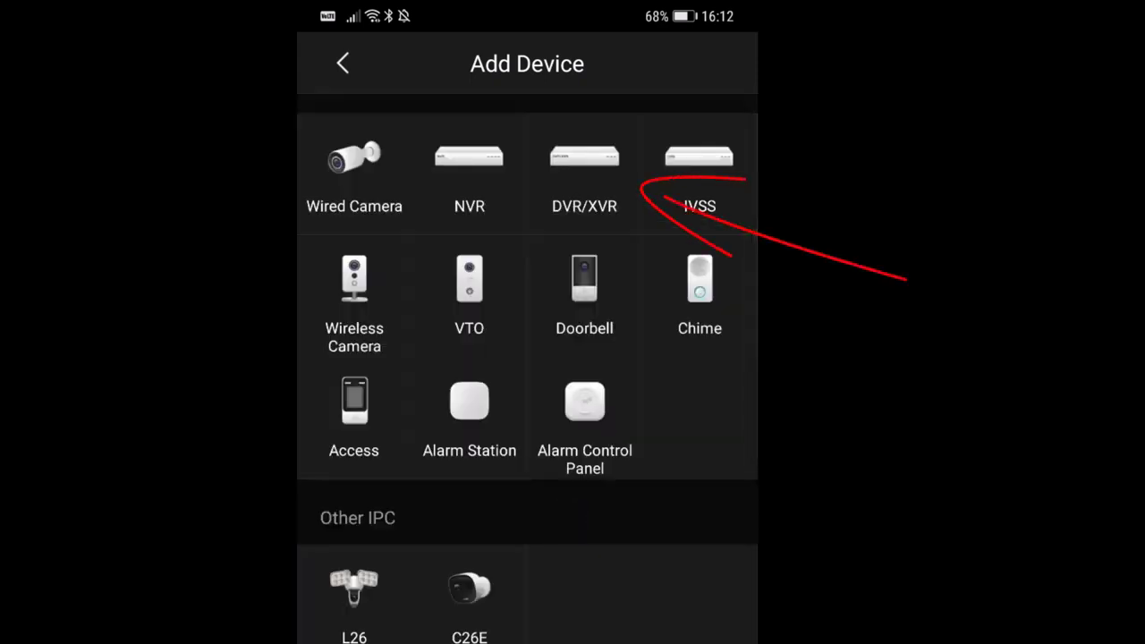
{"action": "left_click", "coordinate": [699, 165]}
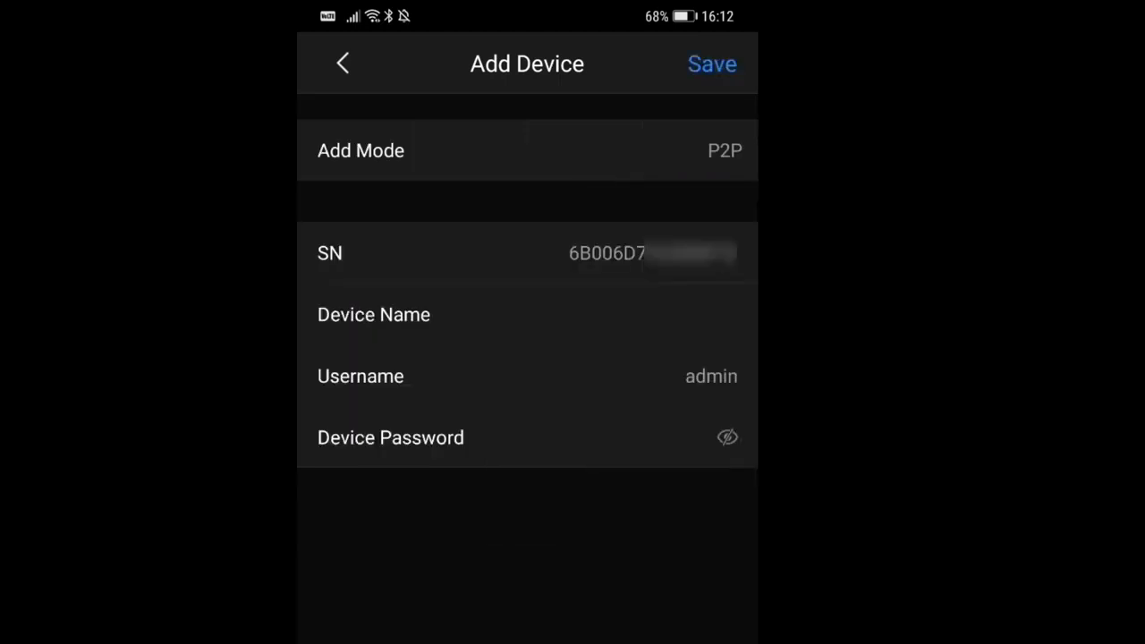
Name the device XVR and move to the Device Password field
{"action": "left_click", "coordinate": [528, 314]}
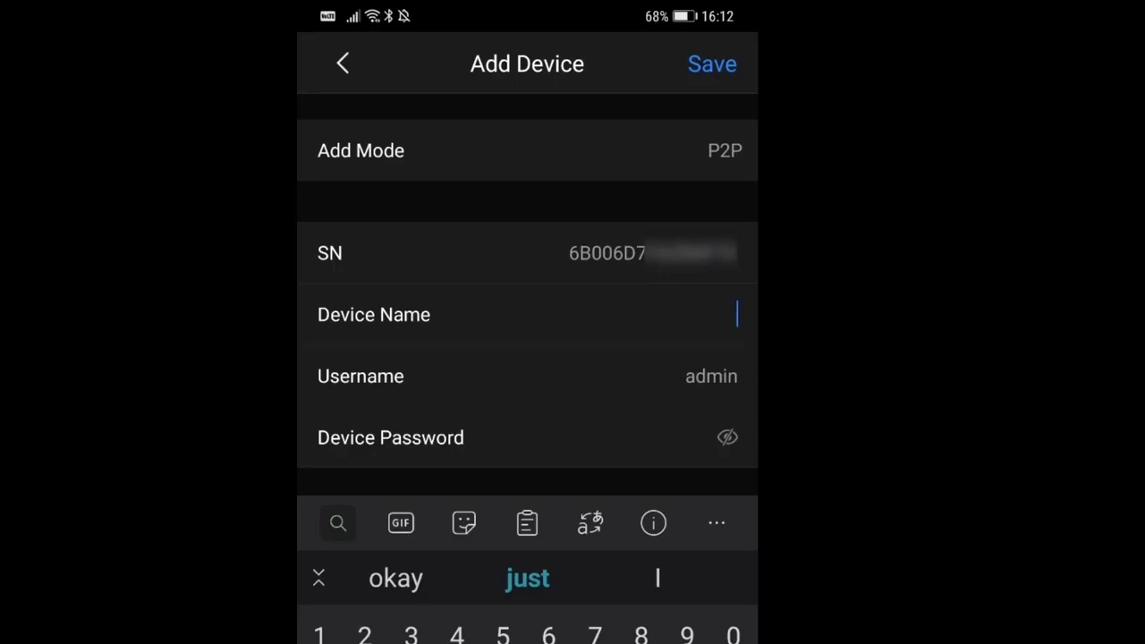
{"action": "type", "text": "X"}
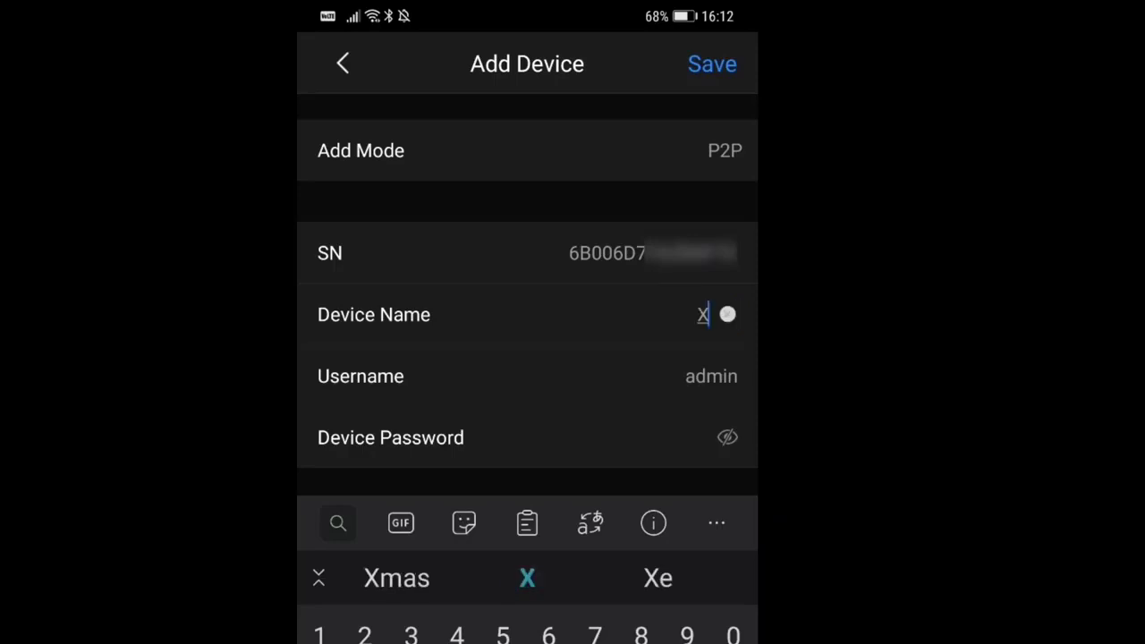
{"action": "type", "text": "VR"}
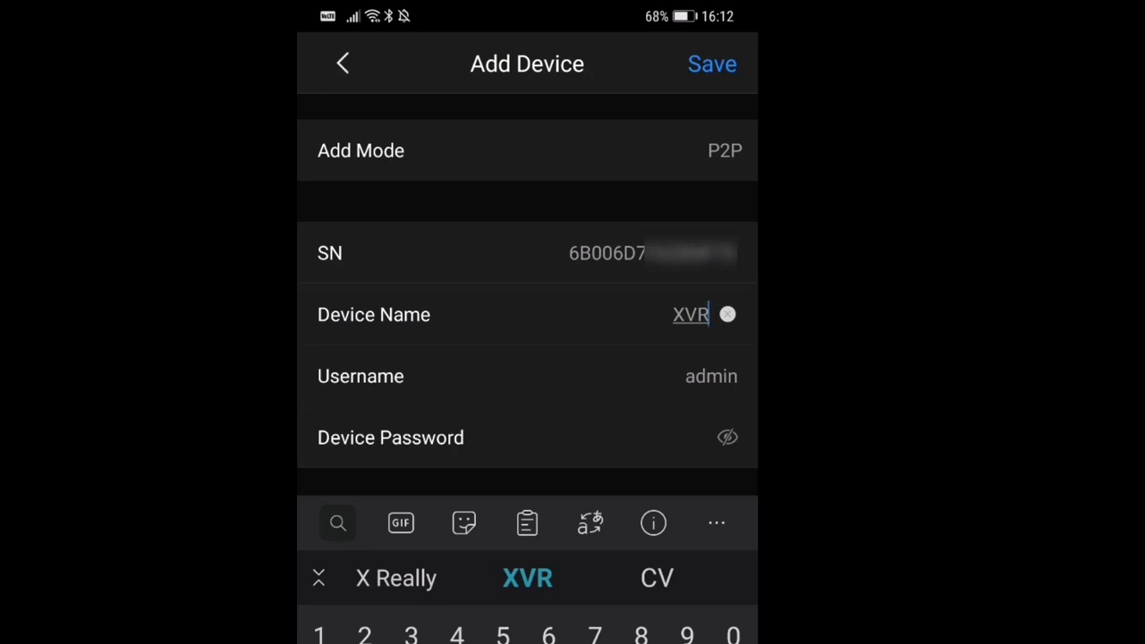
{"action": "left_click", "coordinate": [492, 438]}
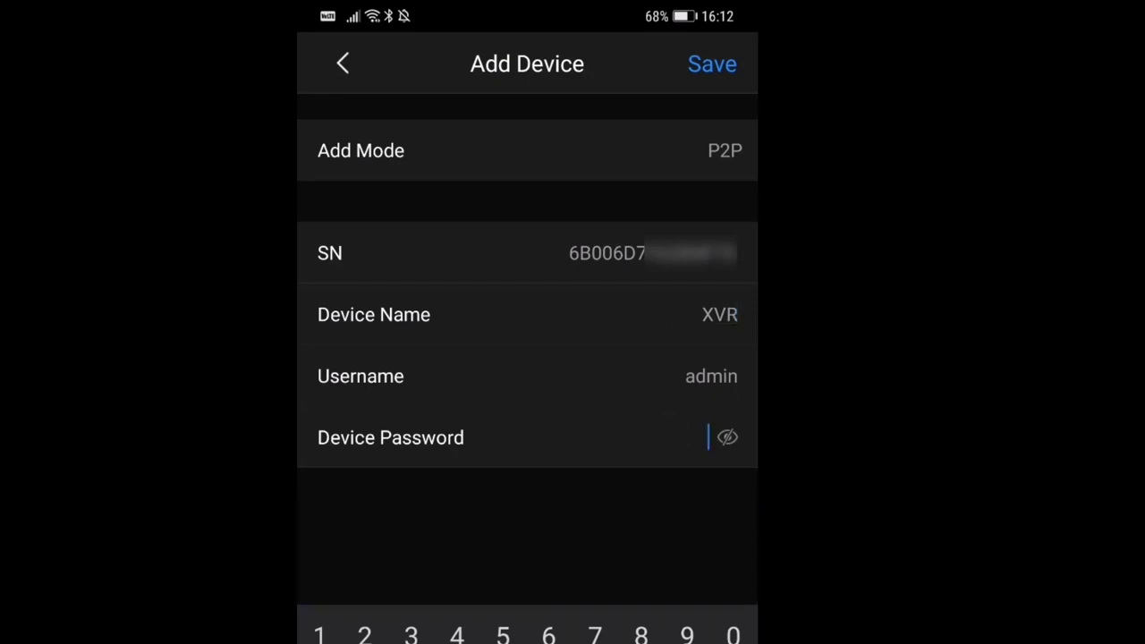
Enter the device password and save the new XVR device
{"action": "type", "text": "password"}
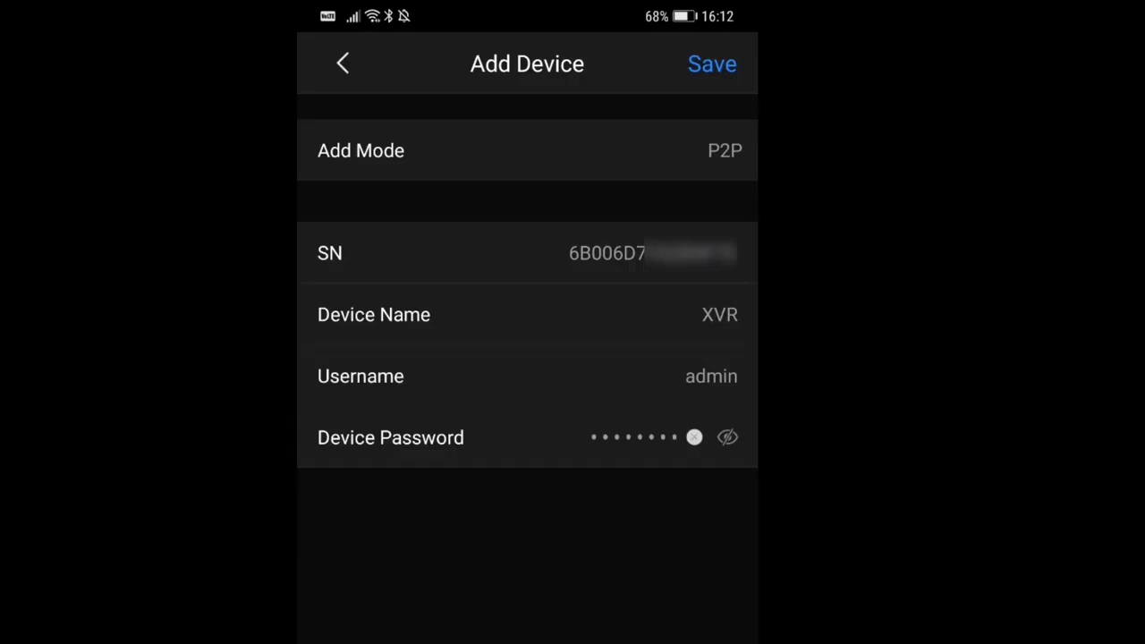
{"action": "left_click", "coordinate": [711, 63]}
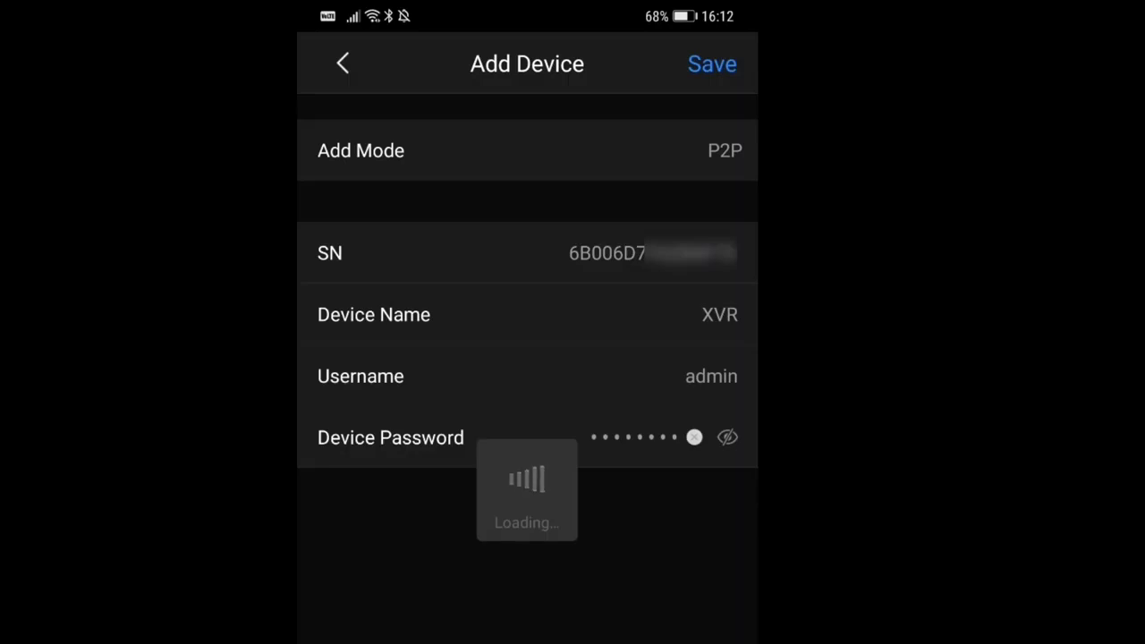
Play the XVR's live streams and enlarge Channel1 to a single full view
{"action": "left_click", "coordinate": [712, 63]}
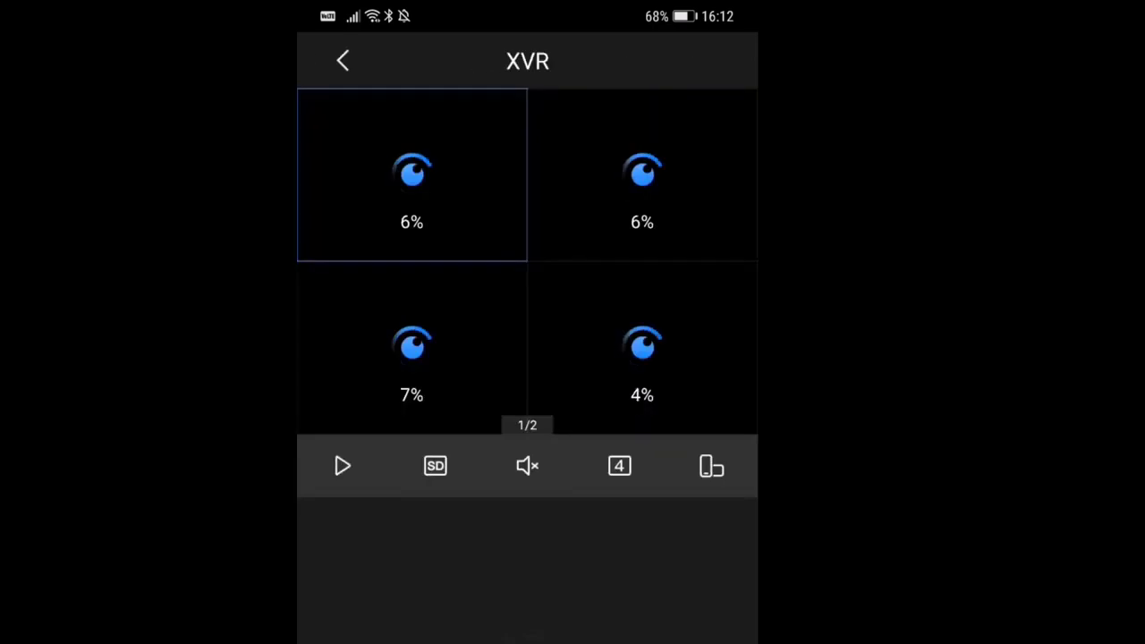
{"action": "left_click", "coordinate": [342, 465]}
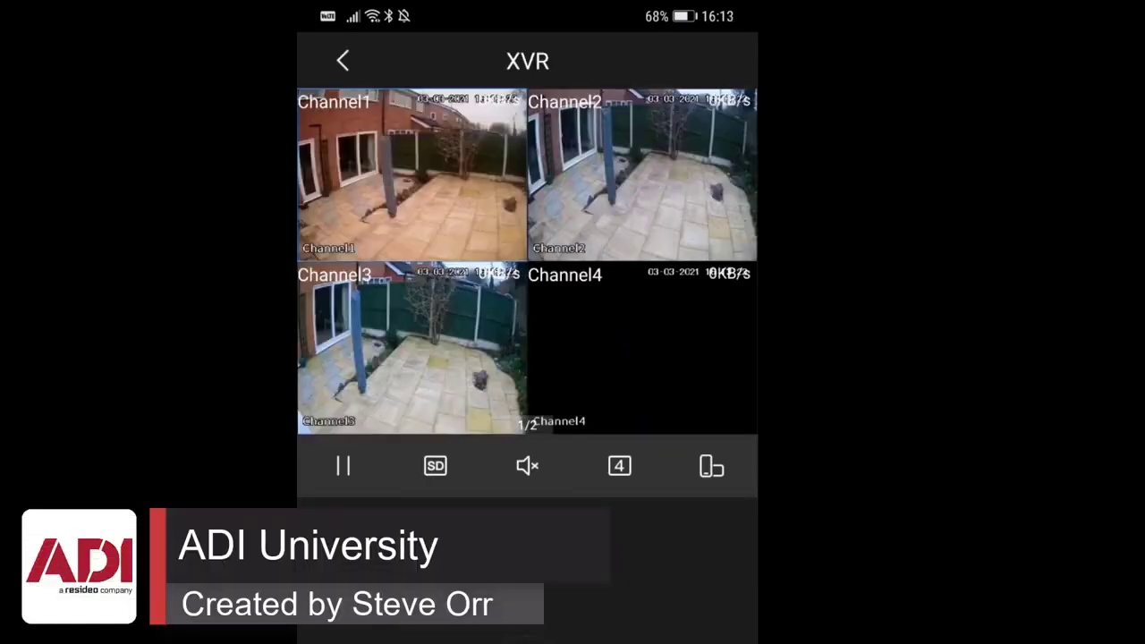
{"action": "double_click", "coordinate": [412, 174]}
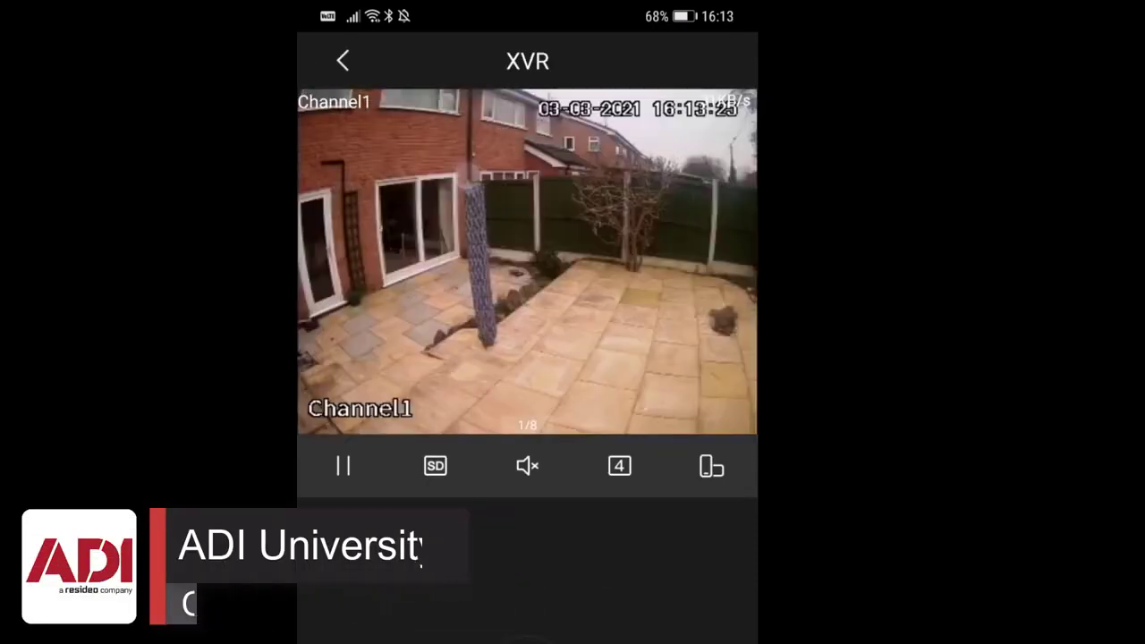